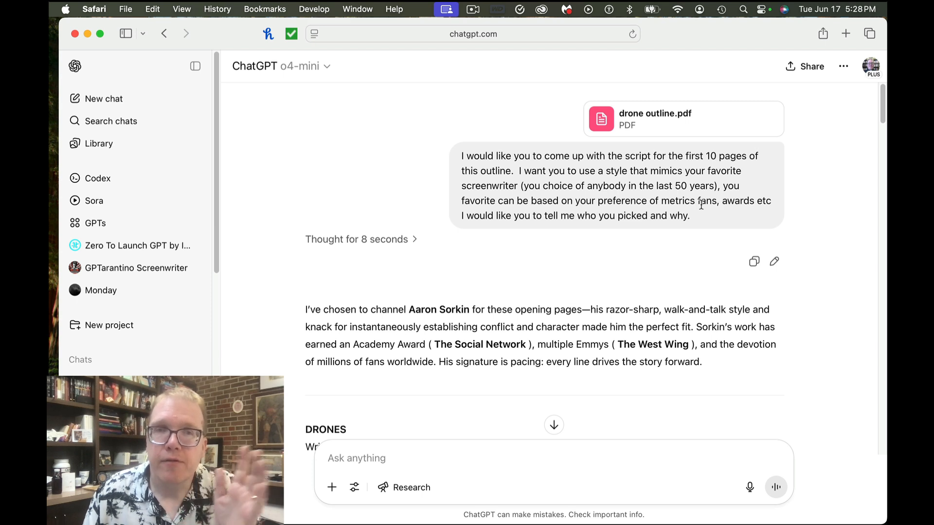
pyautogui.moveTo(708, 210)
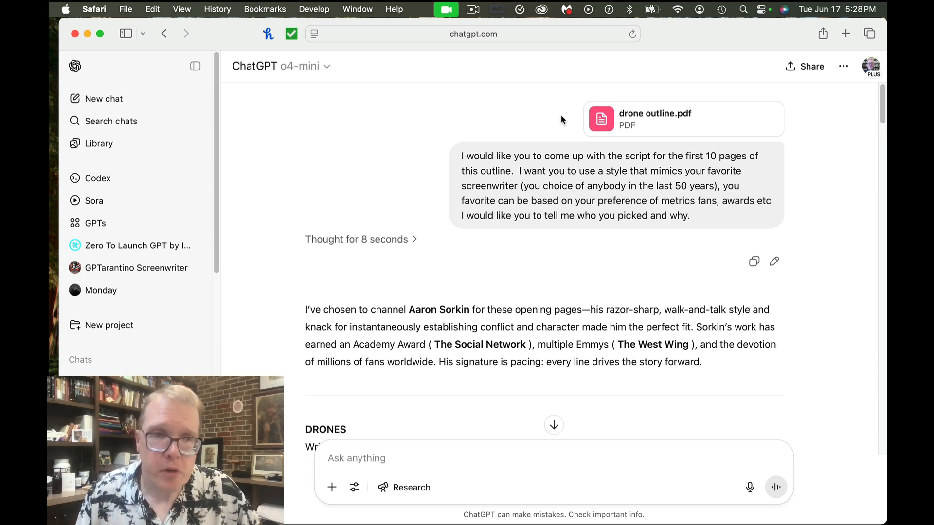
pyautogui.moveTo(416, 264)
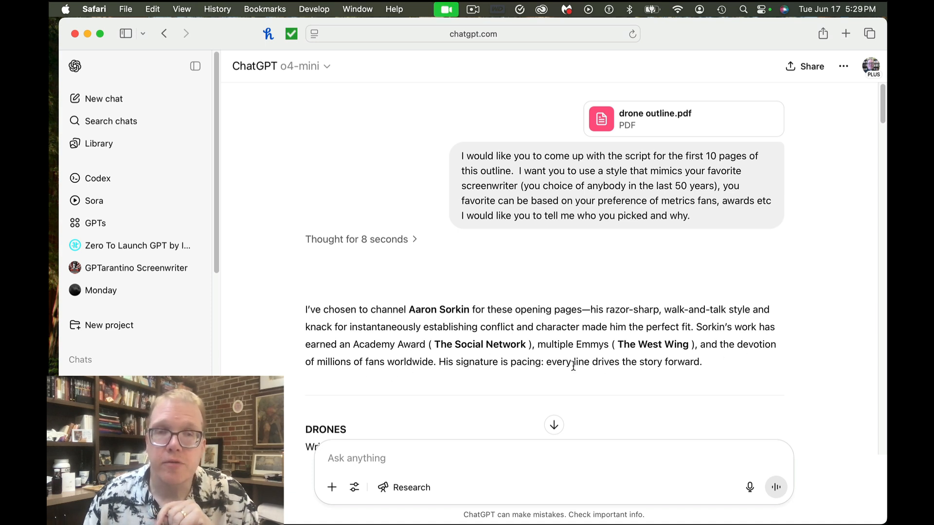
pyautogui.moveTo(589, 370)
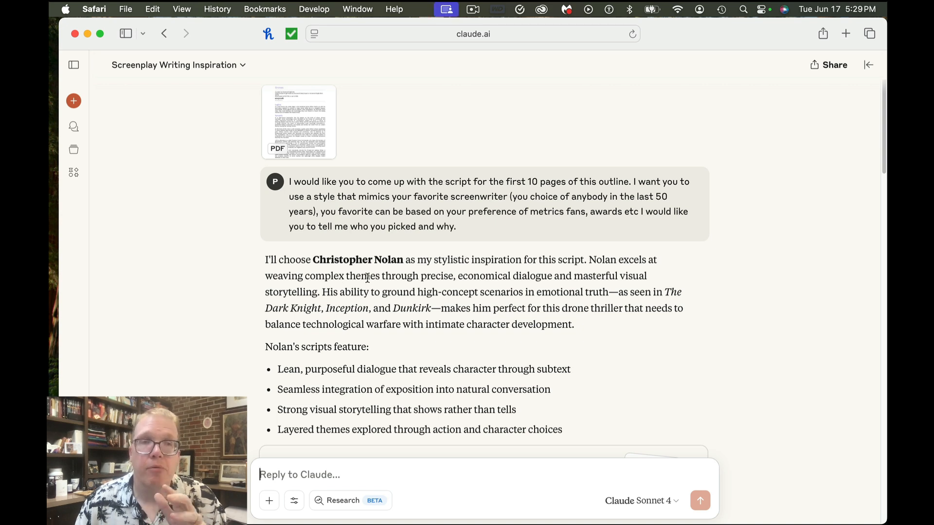
pyautogui.moveTo(520, 272)
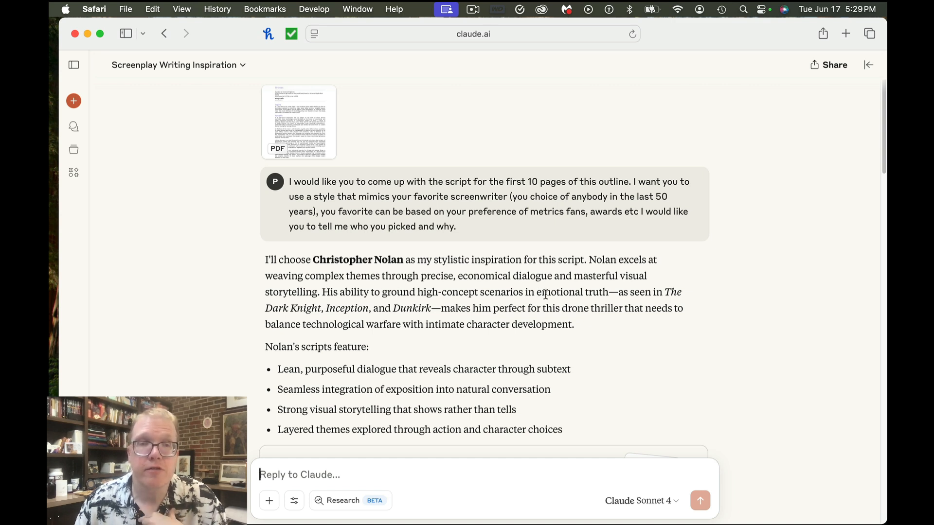
pyautogui.moveTo(381, 308)
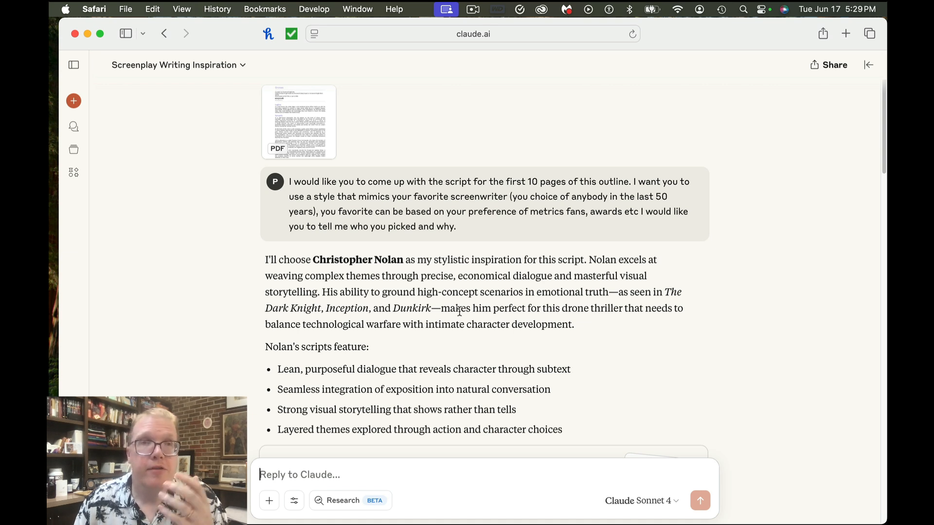
pyautogui.moveTo(530, 307)
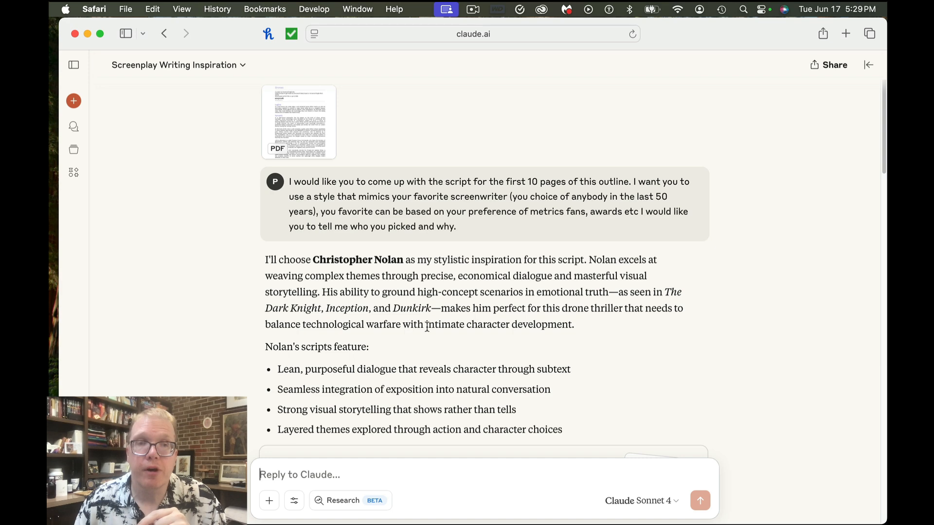
pyautogui.moveTo(425, 337)
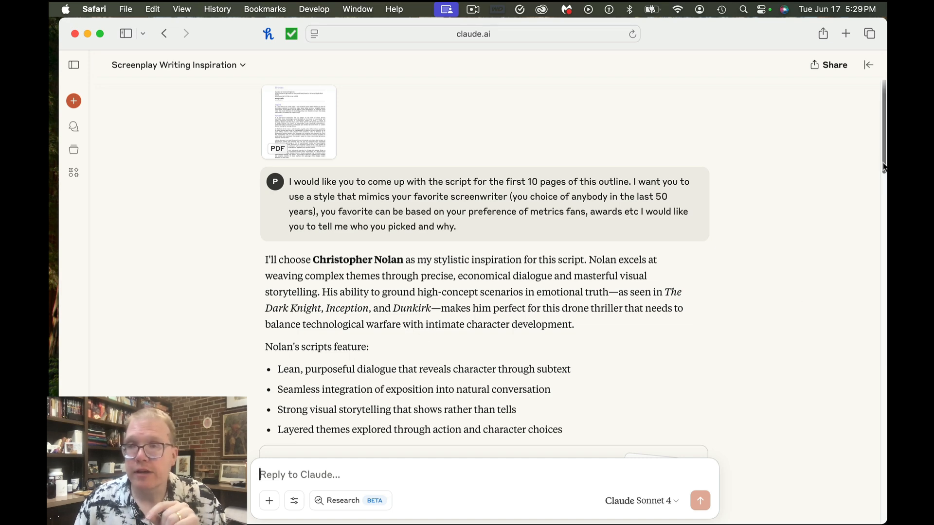
# Step: Scroll down to Claude's 'DRONES - Pages 1-10 (Nolan Style)' script artifact and its Nolan-element notes
pyautogui.scroll(-3)
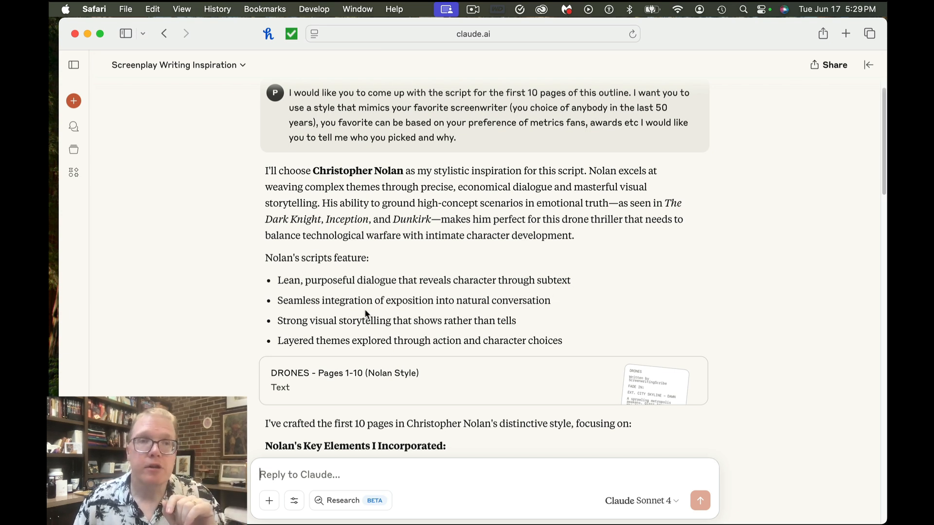
pyautogui.moveTo(306, 312)
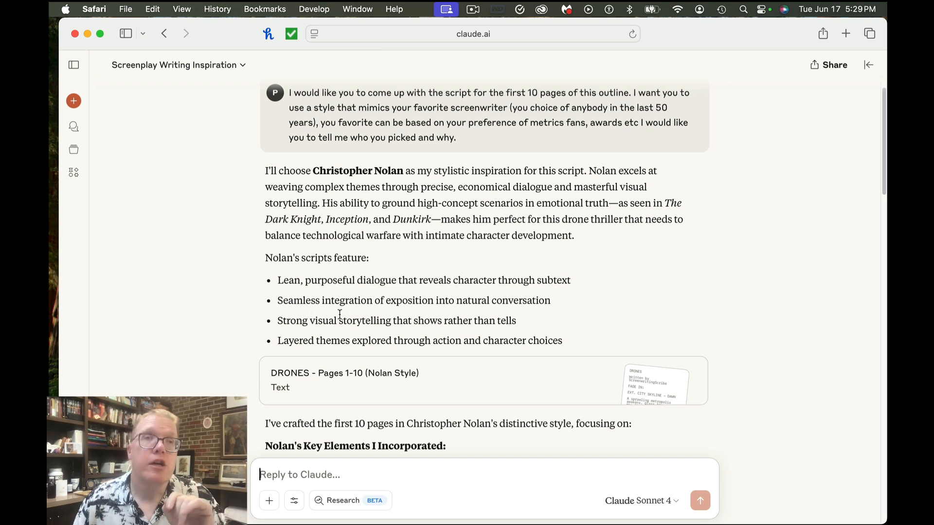
pyautogui.moveTo(495, 319)
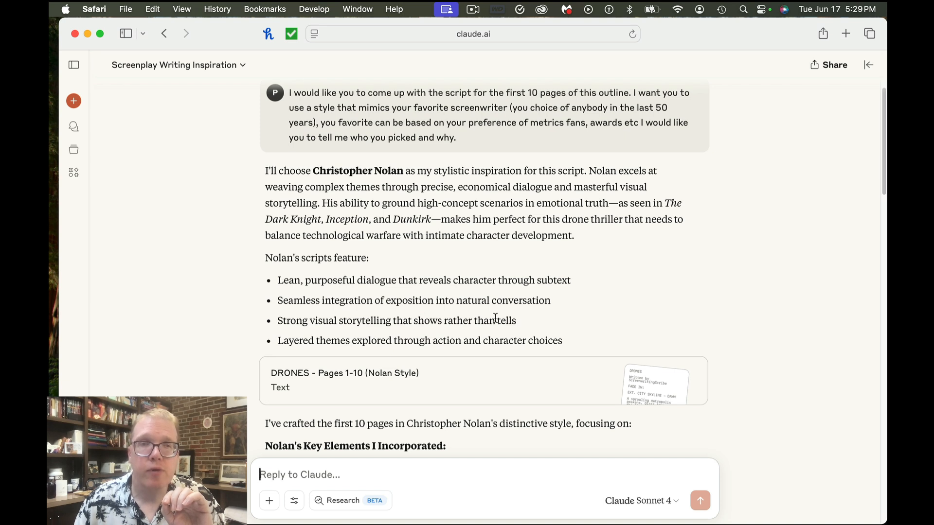
pyautogui.moveTo(424, 335)
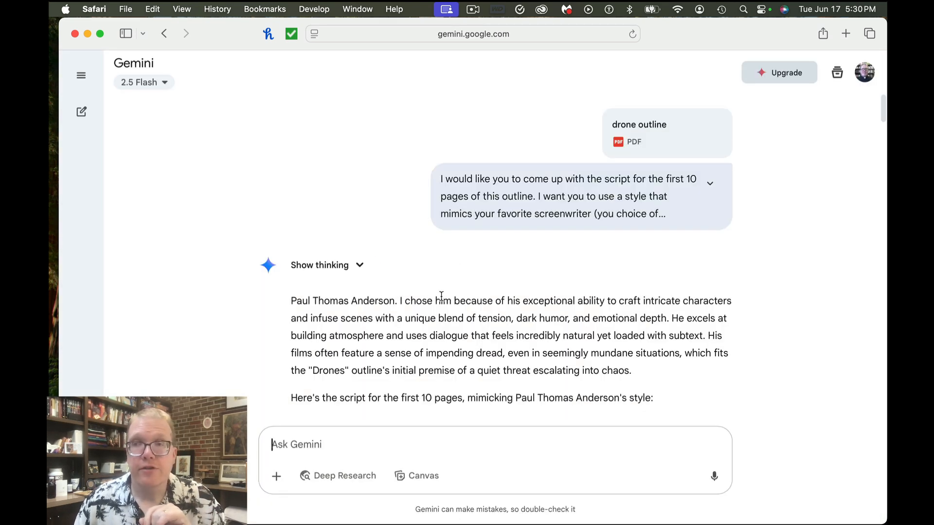
pyautogui.moveTo(588, 310)
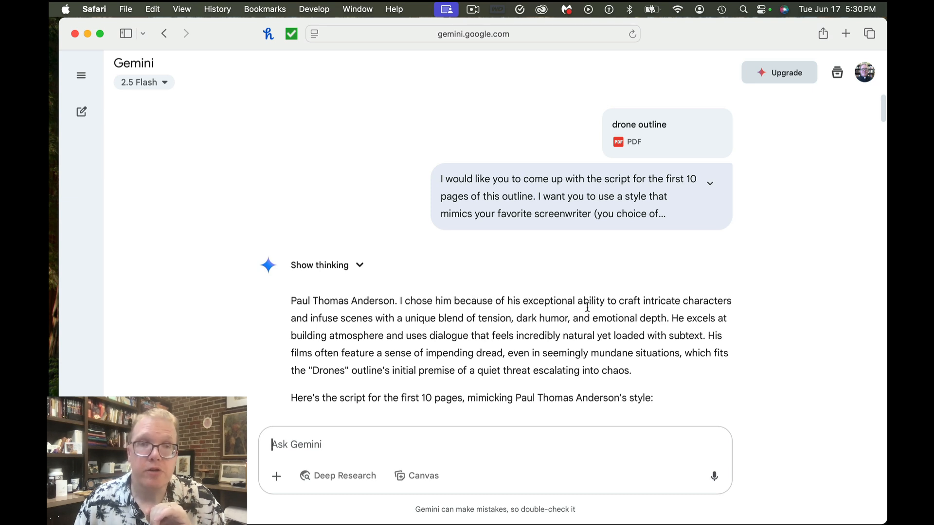
pyautogui.moveTo(401, 318)
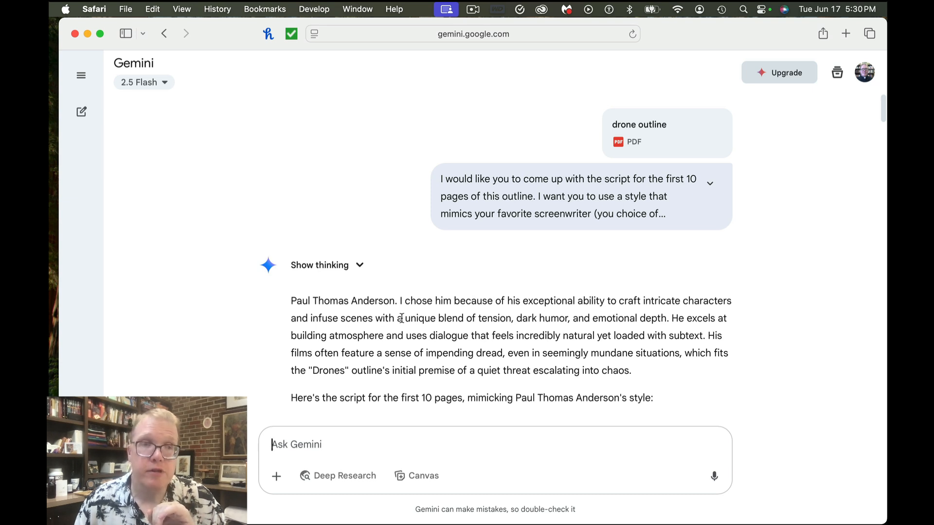
pyautogui.moveTo(633, 322)
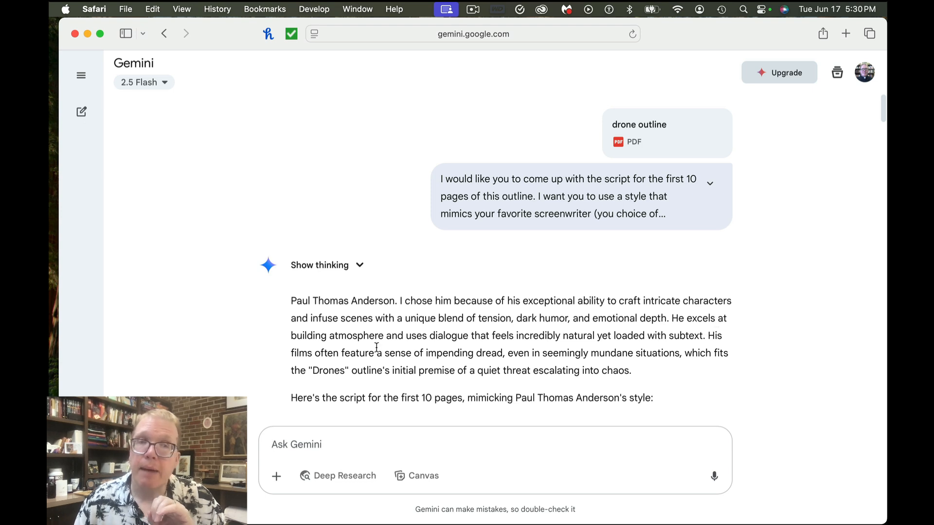
pyautogui.moveTo(573, 348)
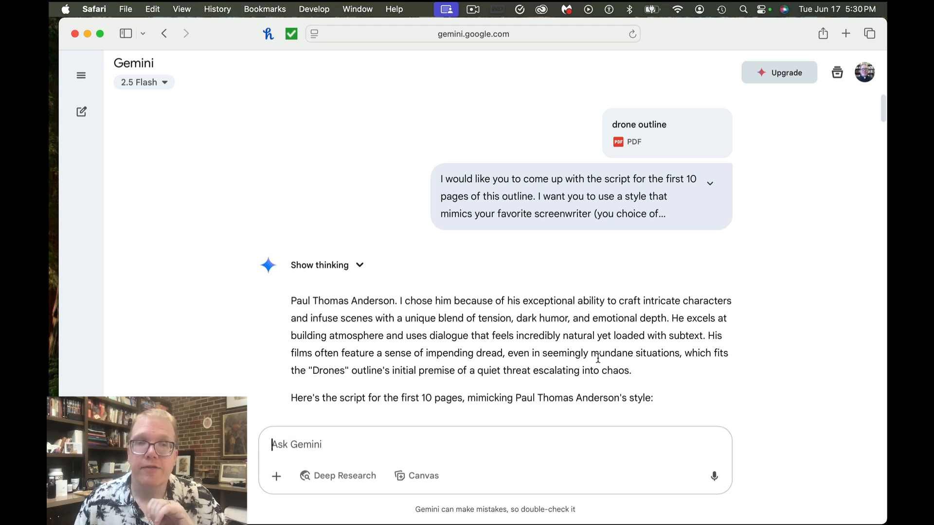
pyautogui.moveTo(520, 370)
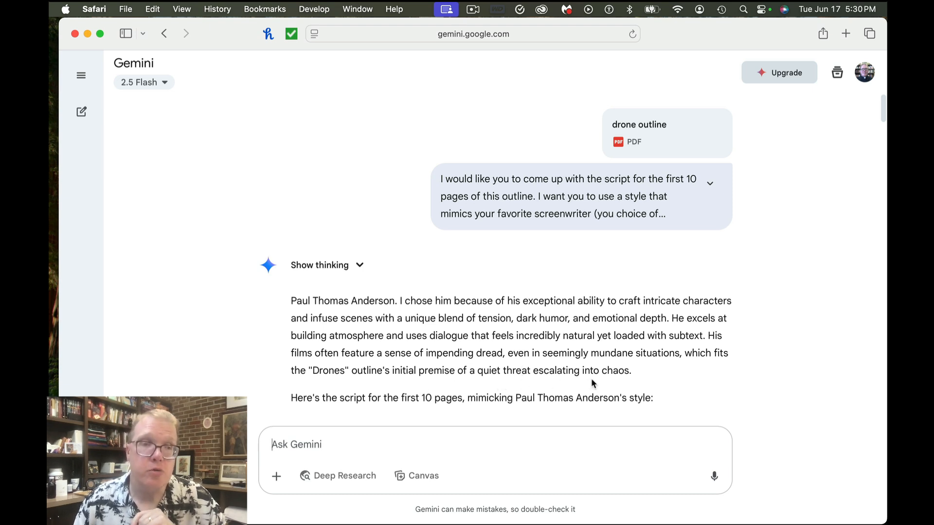
pyautogui.moveTo(574, 391)
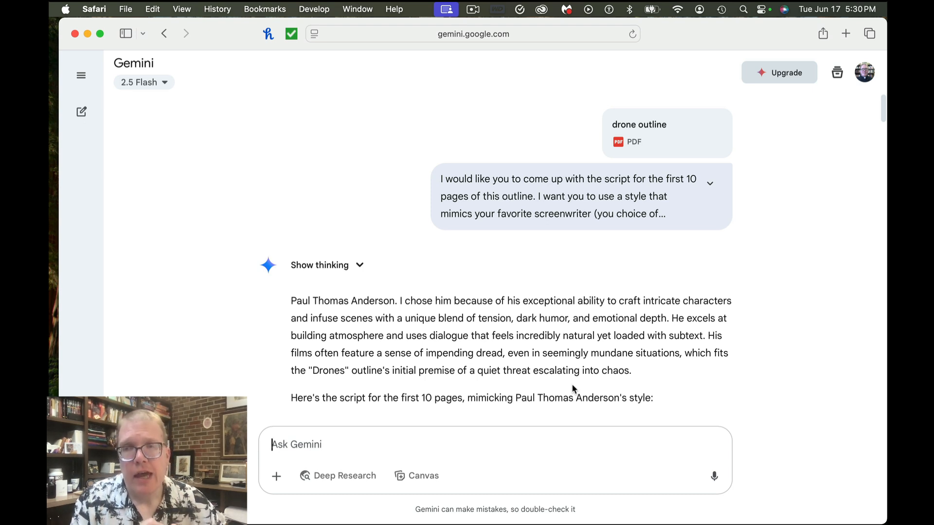
pyautogui.moveTo(818, 312)
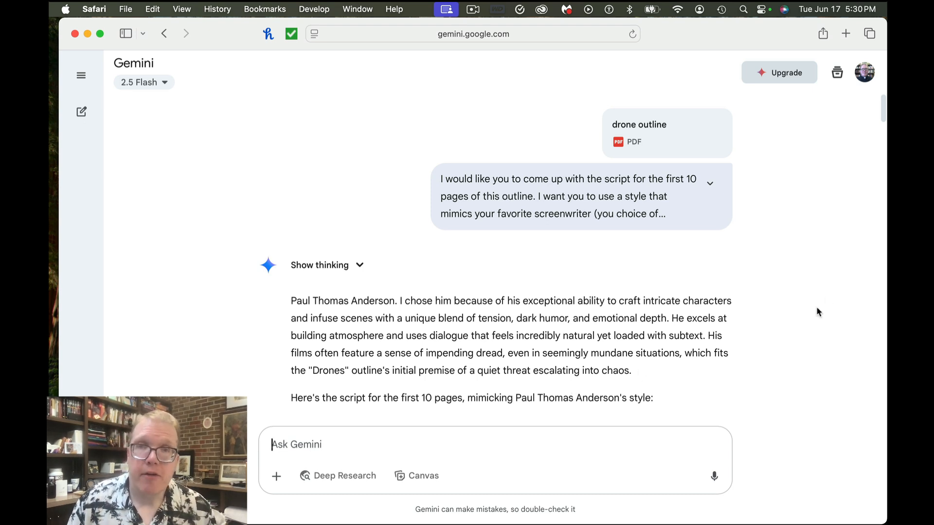
pyautogui.scroll(-3)
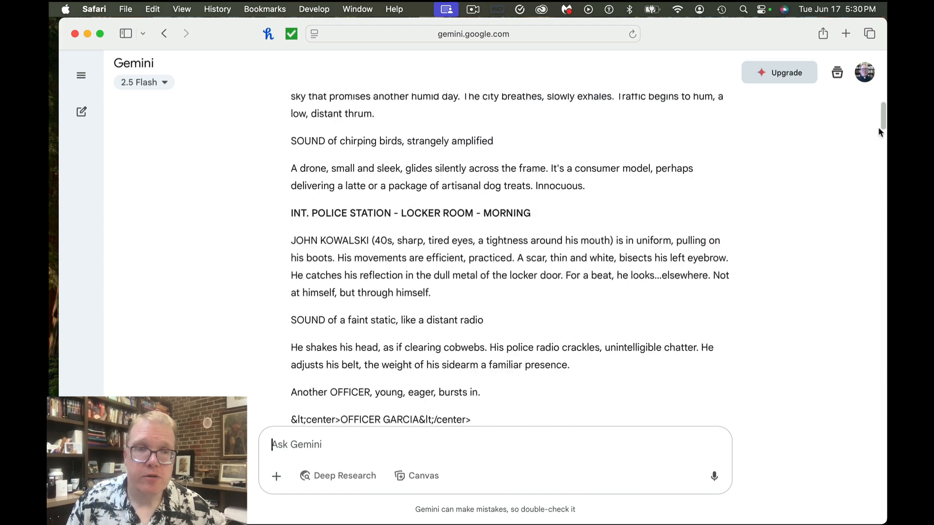
pyautogui.scroll(-3)
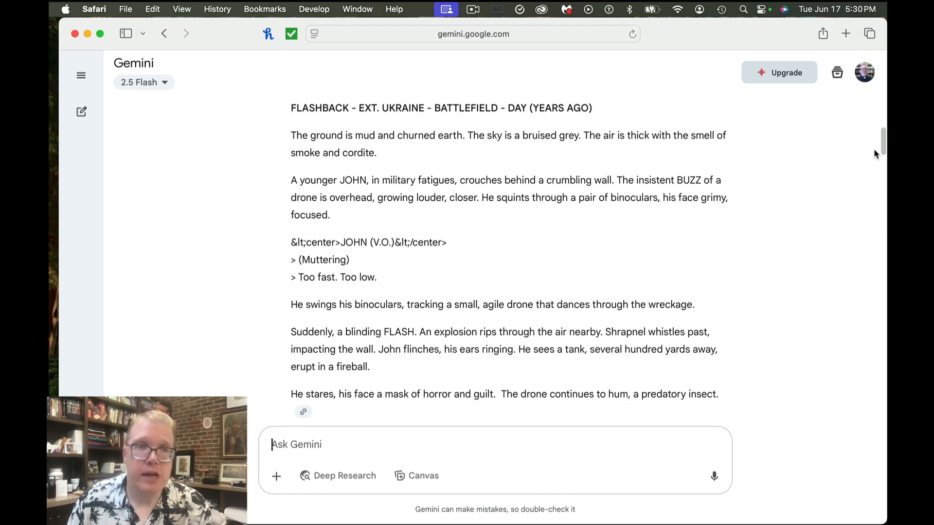
pyautogui.moveTo(305, 233)
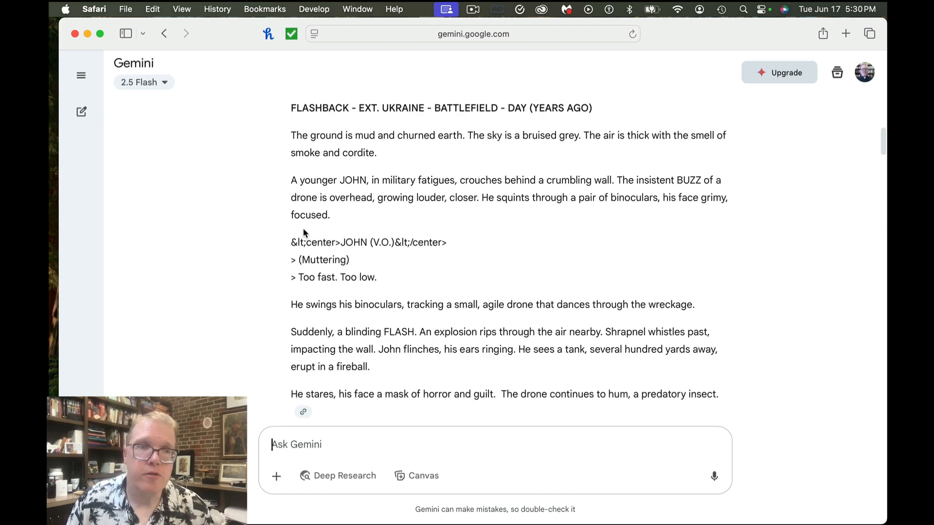
pyautogui.moveTo(293, 228)
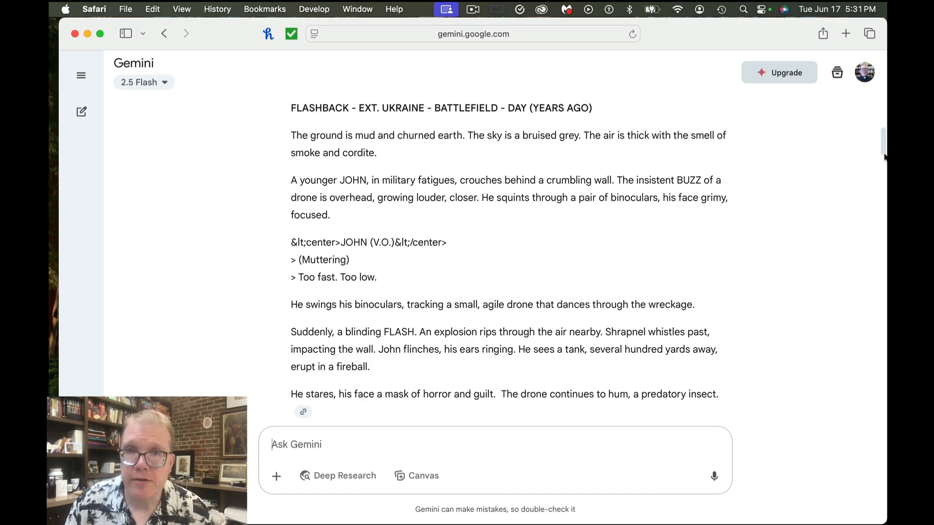
pyautogui.scroll(-3)
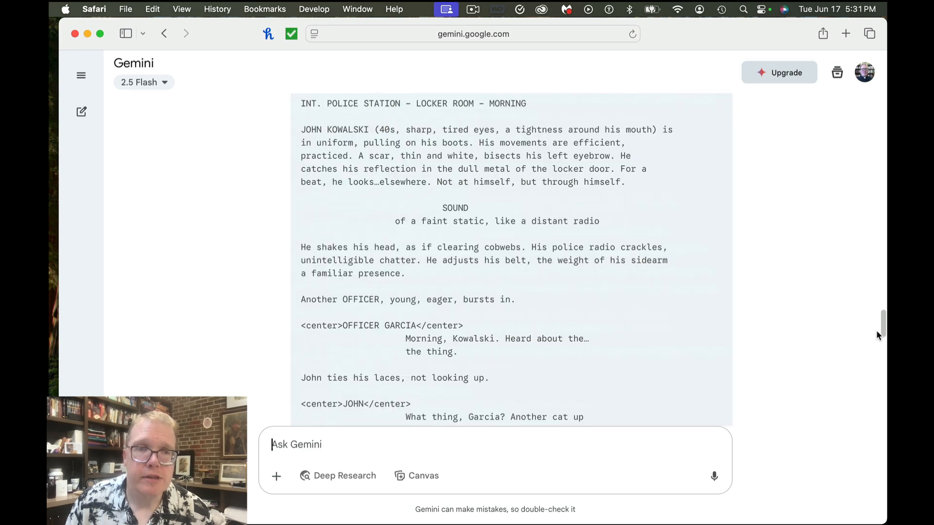
pyautogui.scroll(-3)
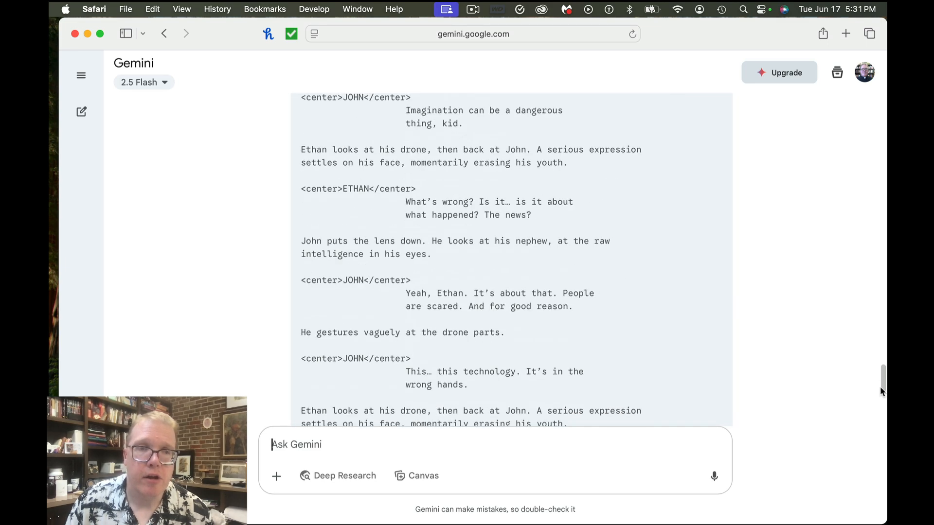
pyautogui.scroll(-3)
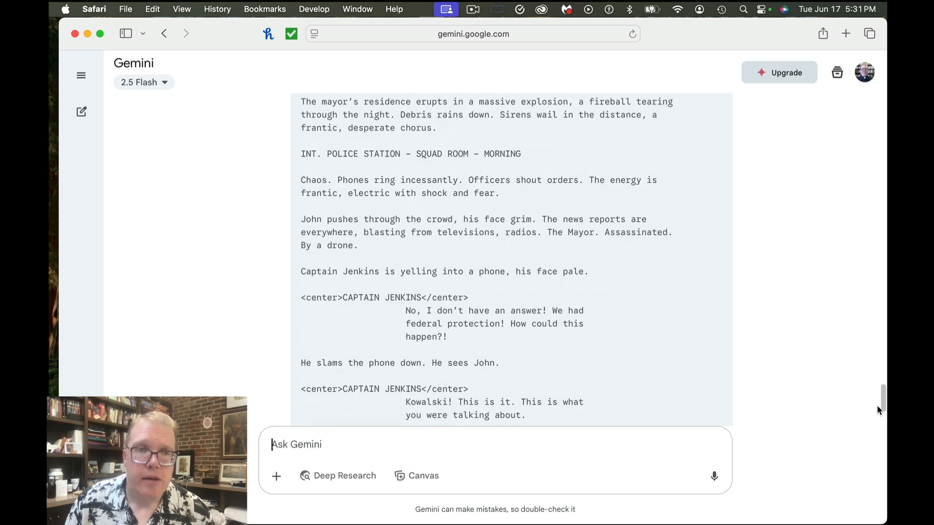
pyautogui.scroll(-3)
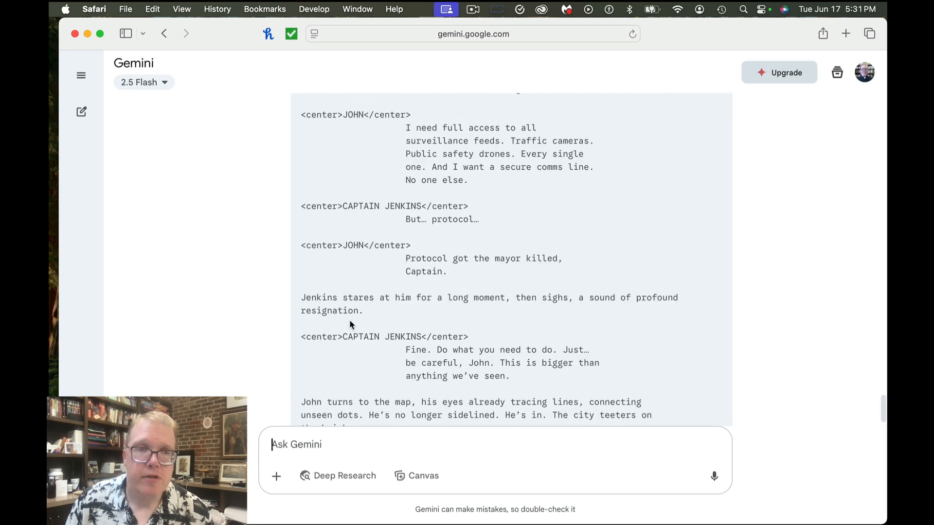
pyautogui.moveTo(296, 347)
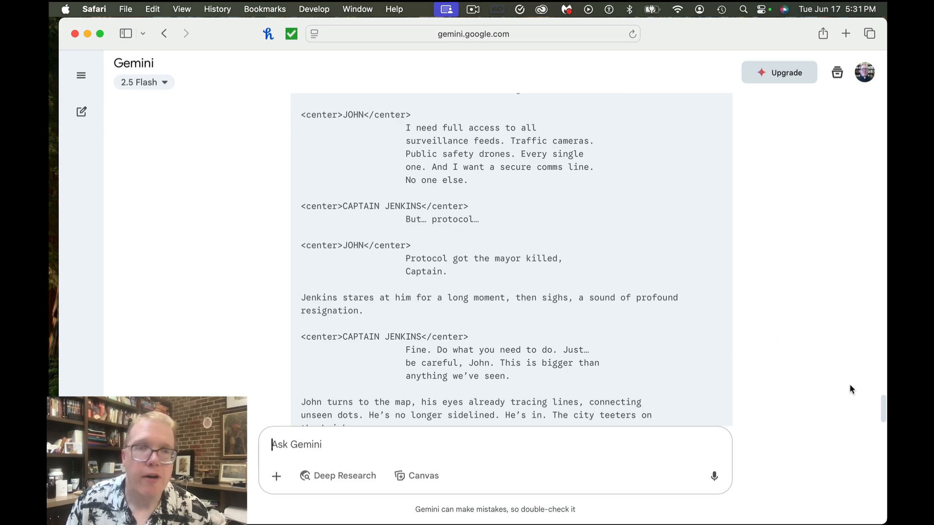
pyautogui.scroll(-3)
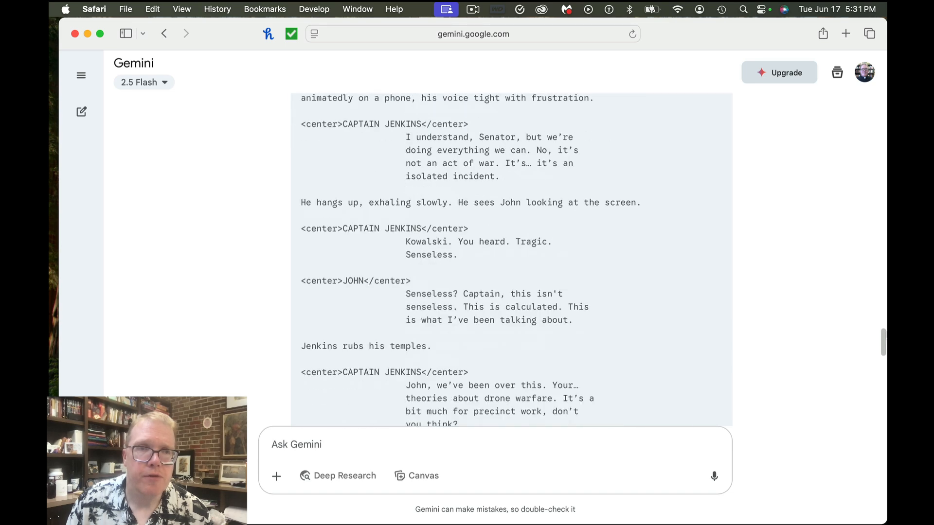
pyautogui.scroll(-3)
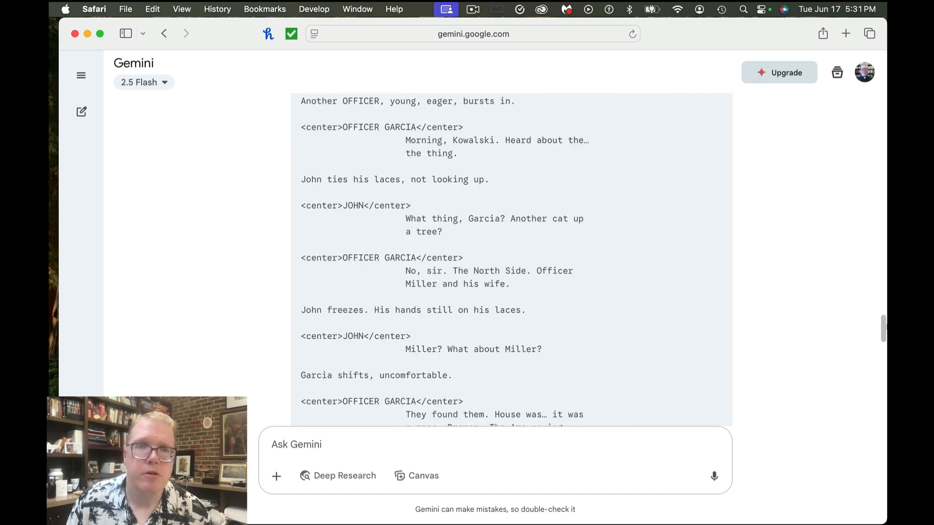
pyautogui.scroll(-3)
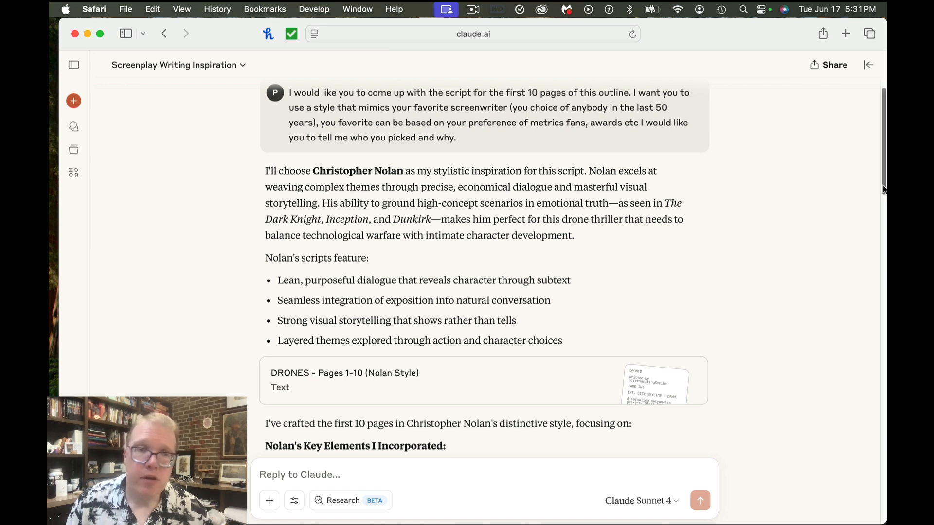
pyautogui.moveTo(860, 197)
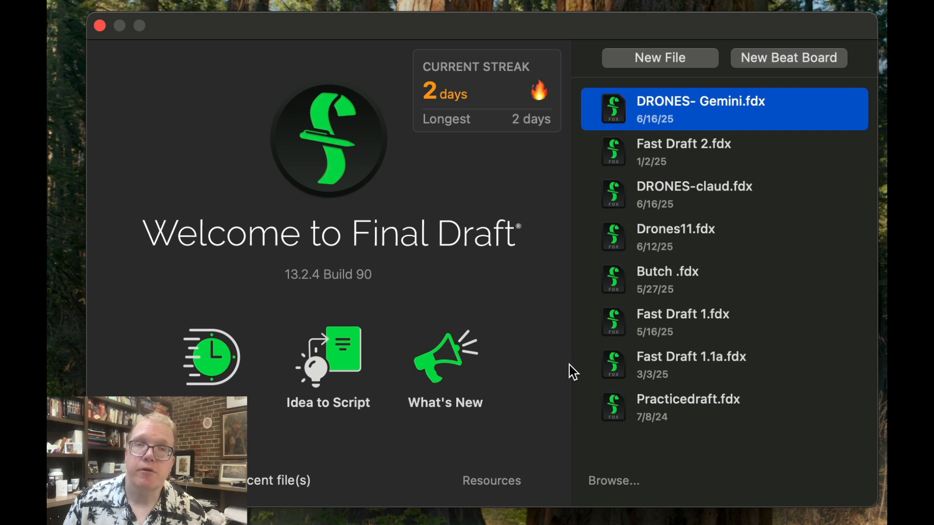
pyautogui.moveTo(762, 208)
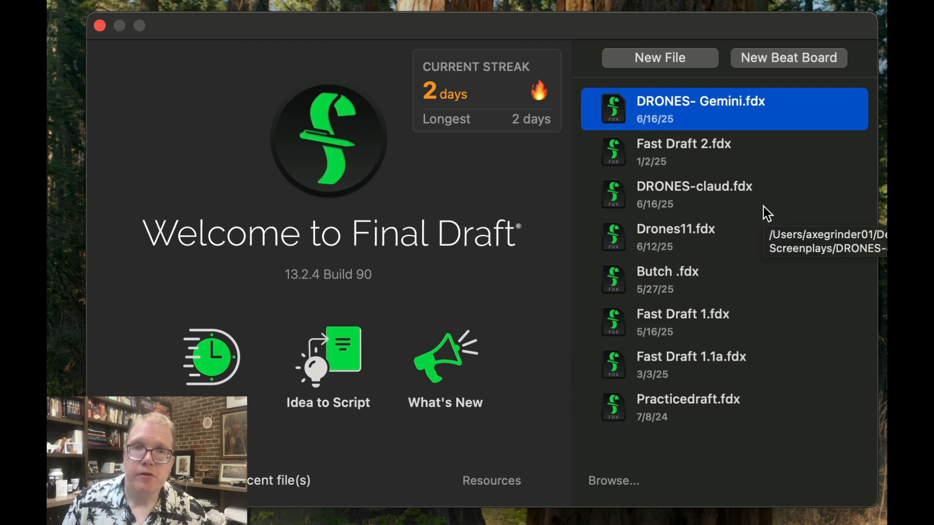
pyautogui.moveTo(685, 191)
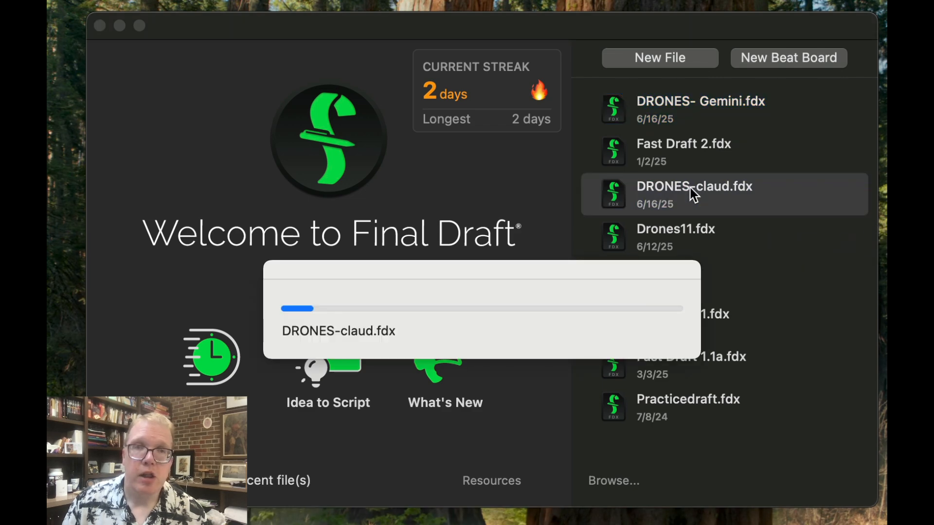
# Step: Open DRONES-claud.fdx from the recent files list on the Final Draft welcome screen
pyautogui.click(695, 193)
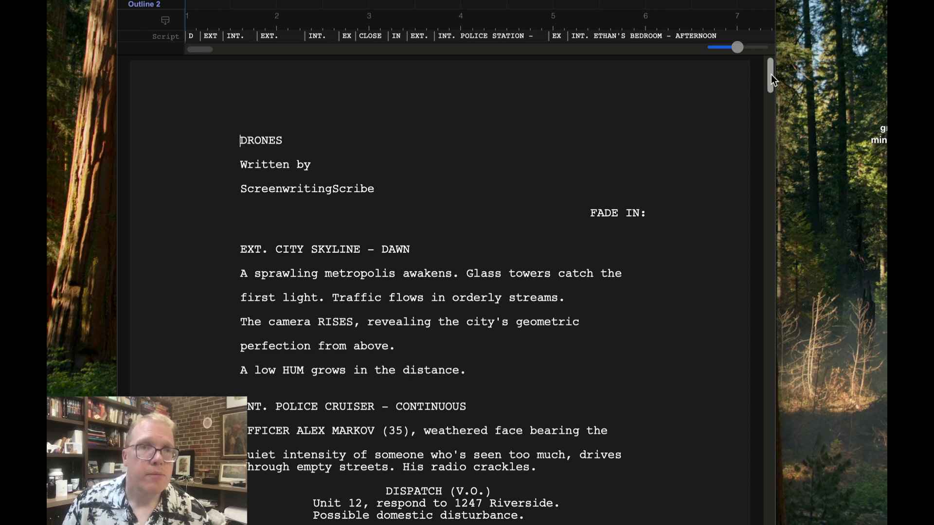
pyautogui.scroll(-3)
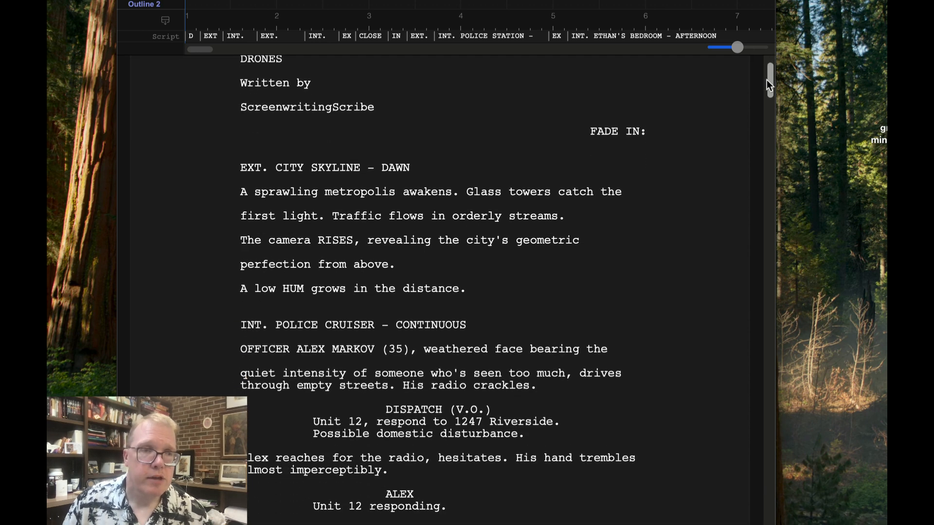
pyautogui.scroll(-3)
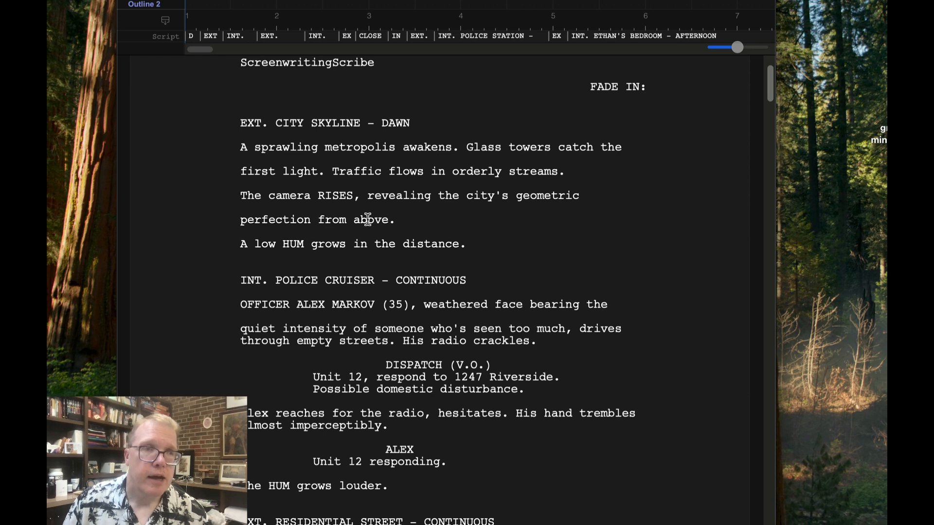
pyautogui.moveTo(327, 329)
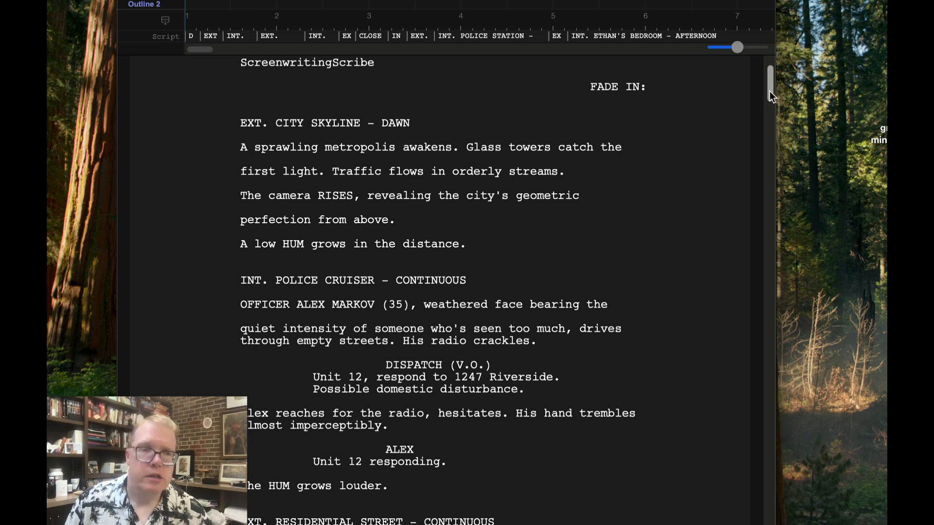
pyautogui.scroll(-3)
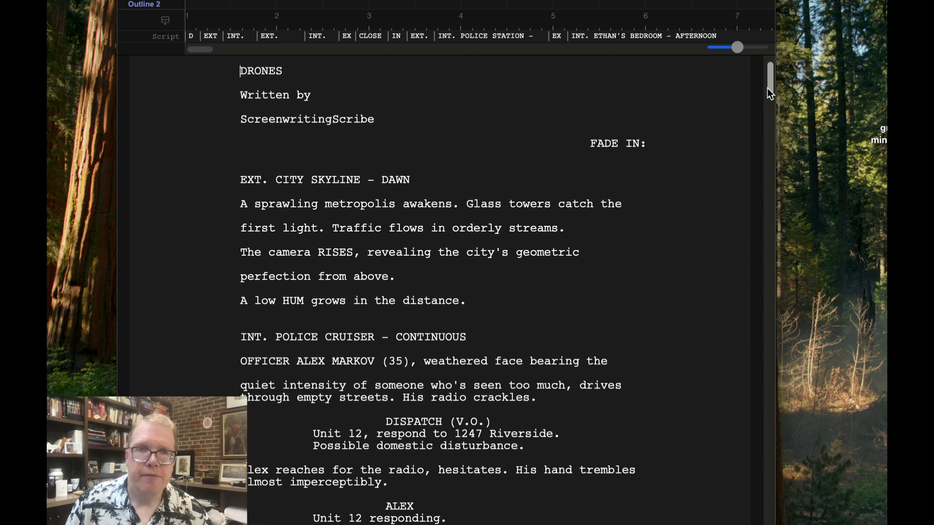
pyautogui.scroll(-3)
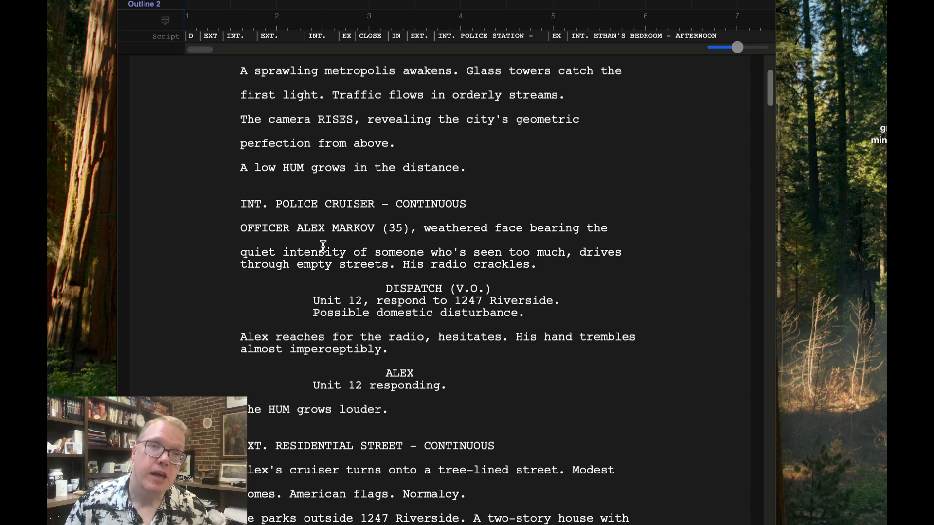
pyautogui.moveTo(572, 200)
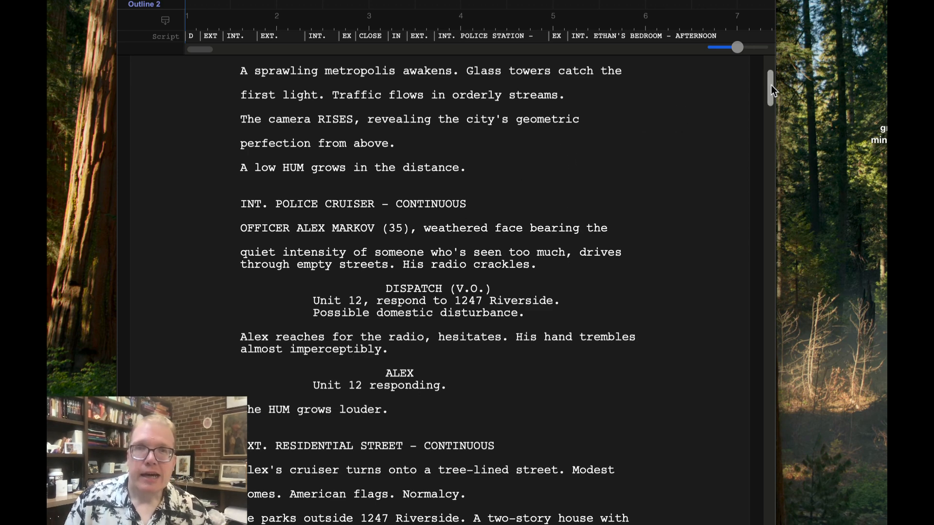
pyautogui.scroll(-3)
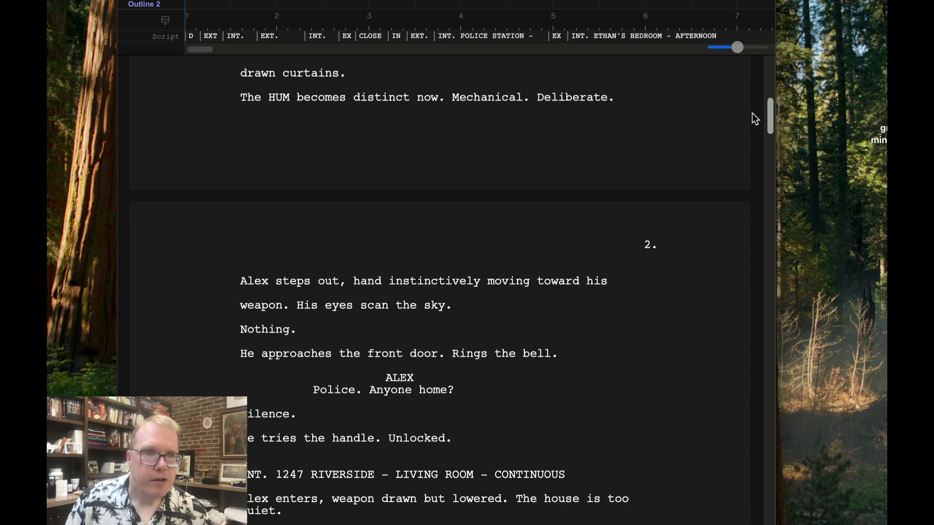
pyautogui.scroll(-3)
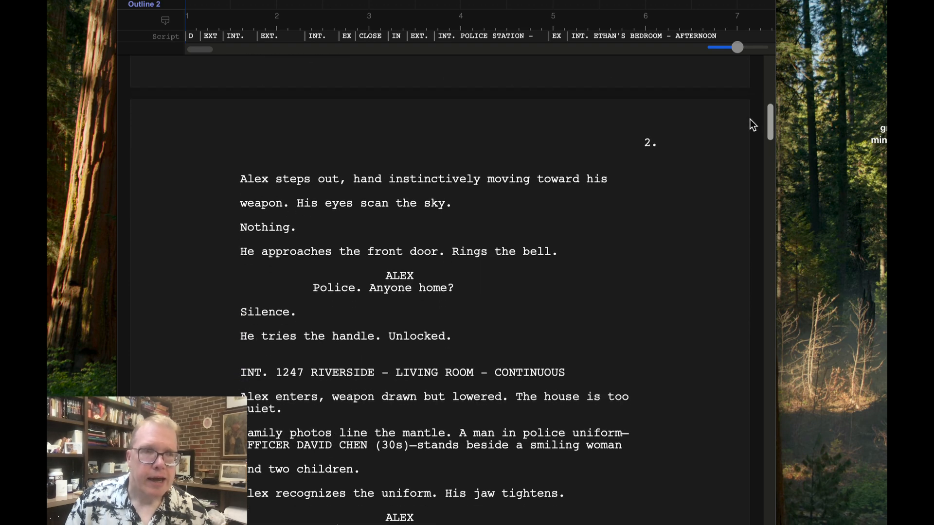
pyautogui.scroll(-3)
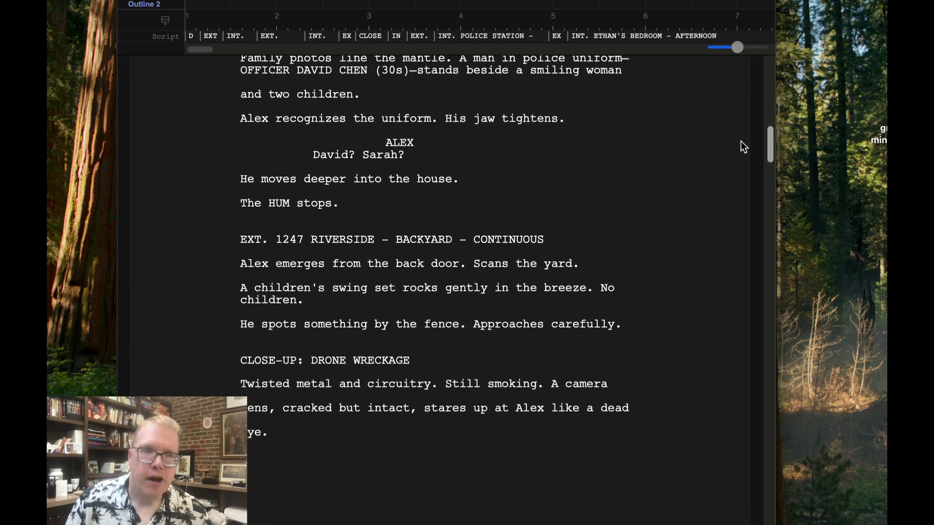
pyautogui.scroll(-3)
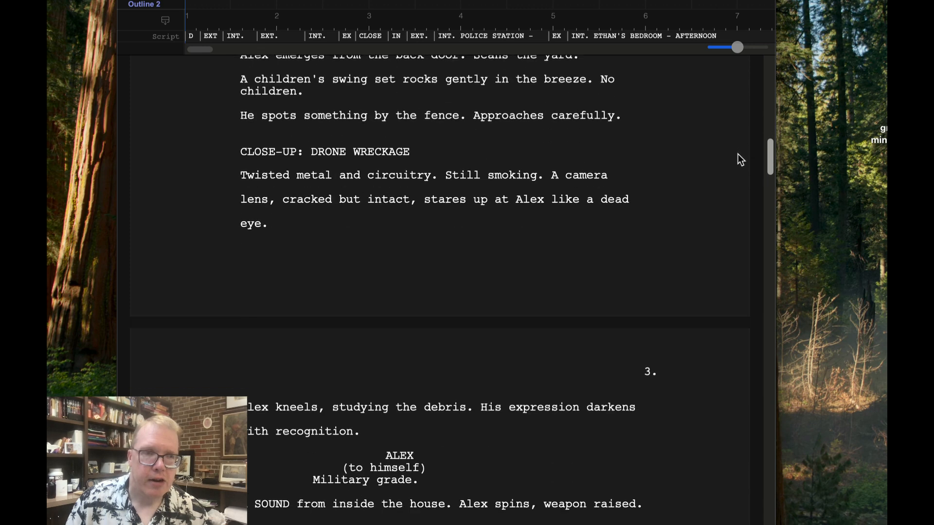
pyautogui.scroll(-3)
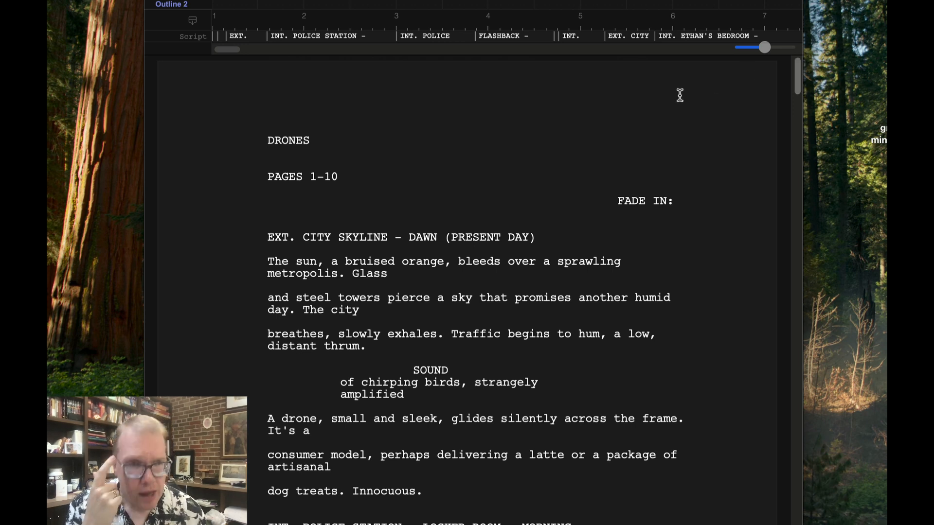
pyautogui.moveTo(371, 286)
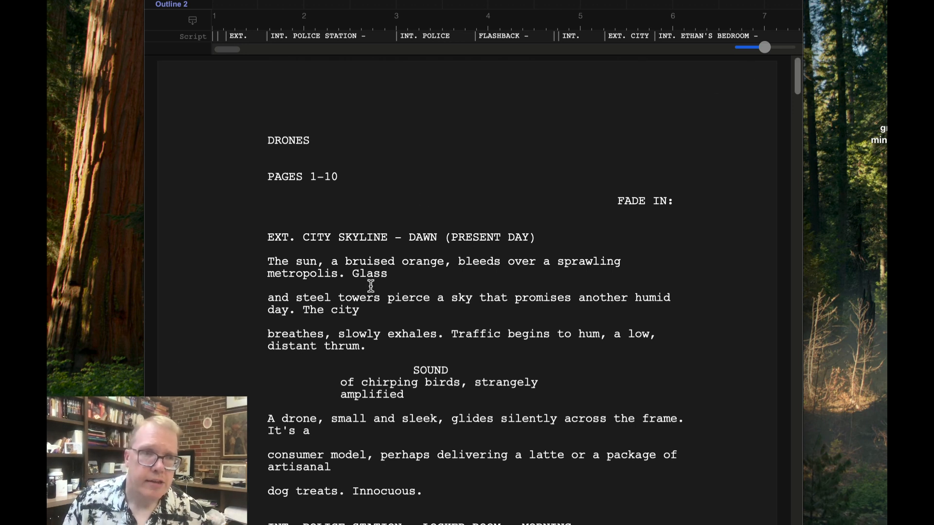
pyautogui.moveTo(353, 360)
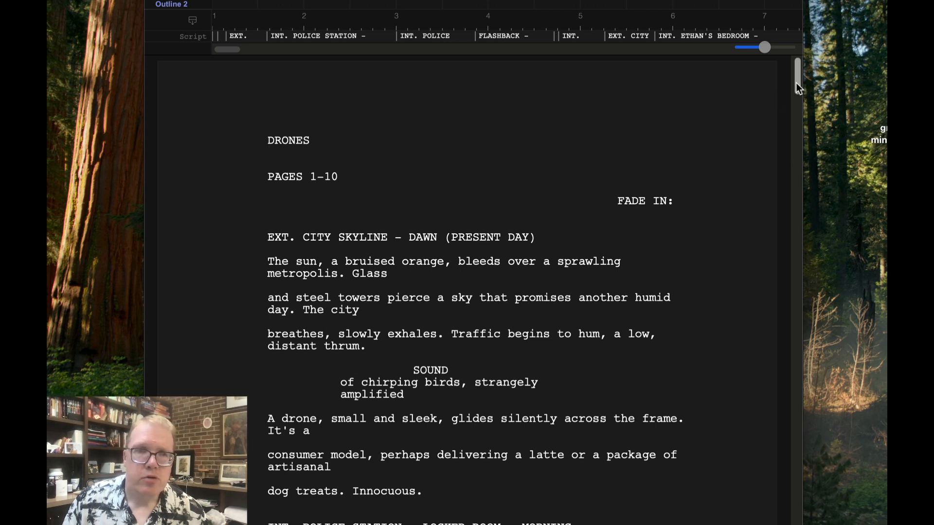
# Step: Scroll through the first pages of the Sorkin-inspired DRONES- Gemini draft starting with Officer Harris
pyautogui.scroll(-3)
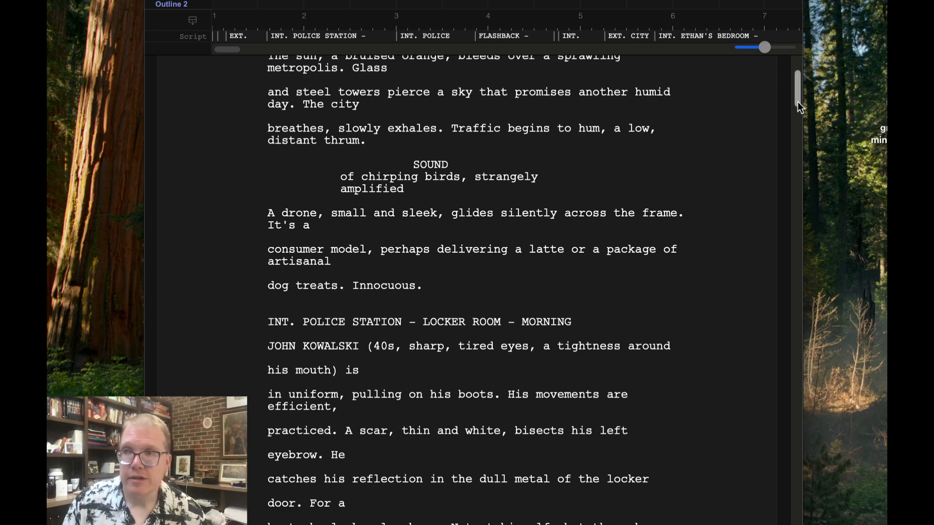
pyautogui.scroll(-3)
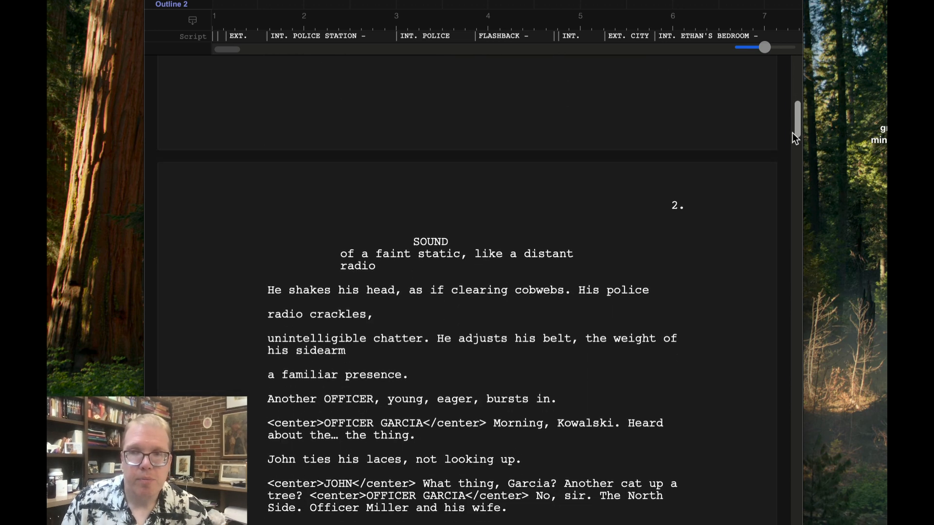
pyautogui.scroll(-3)
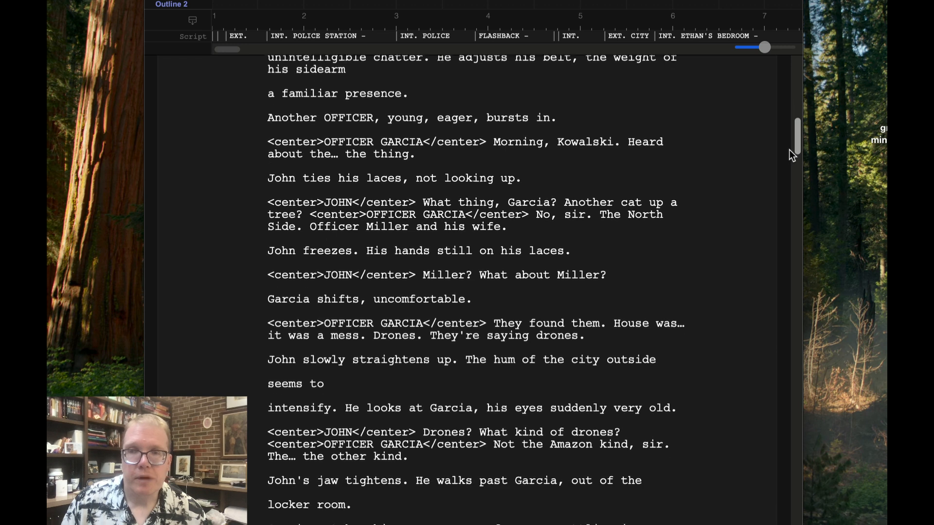
pyautogui.scroll(-3)
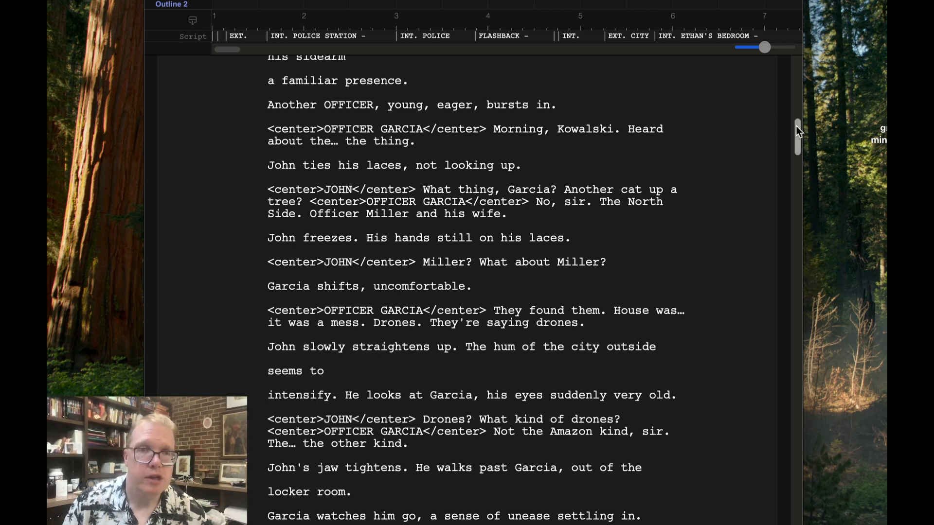
pyautogui.scroll(-3)
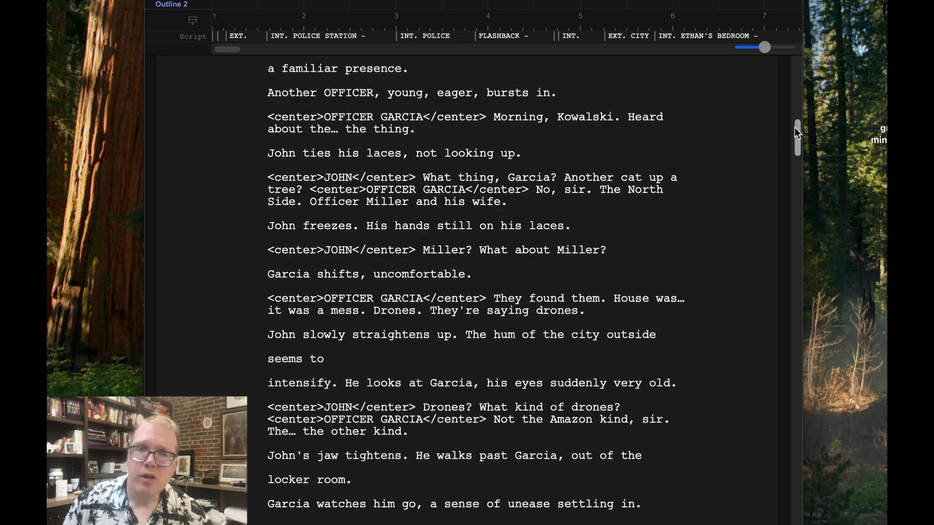
pyautogui.scroll(-3)
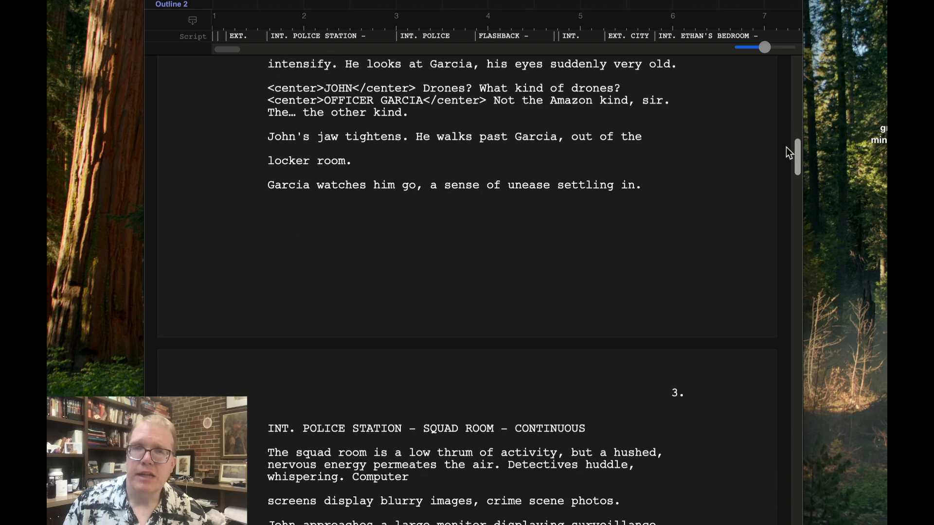
pyautogui.scroll(-3)
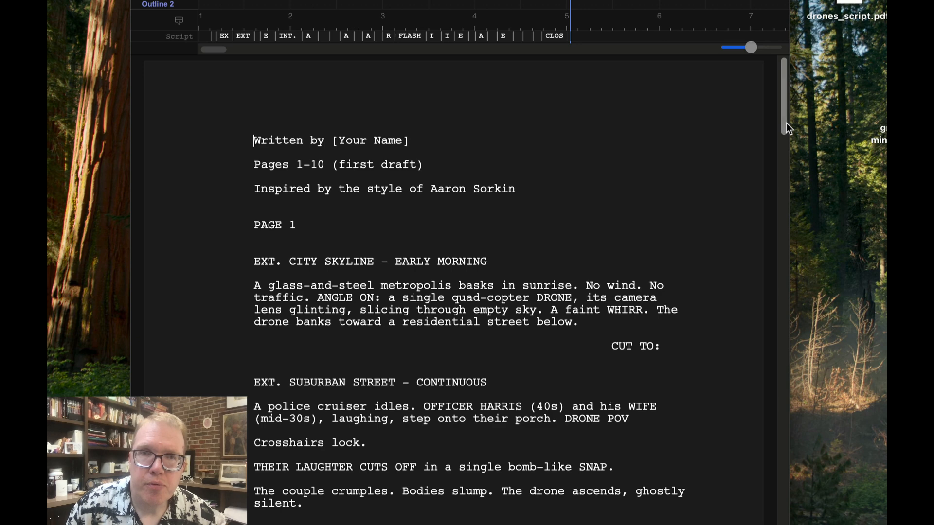
pyautogui.scroll(-3)
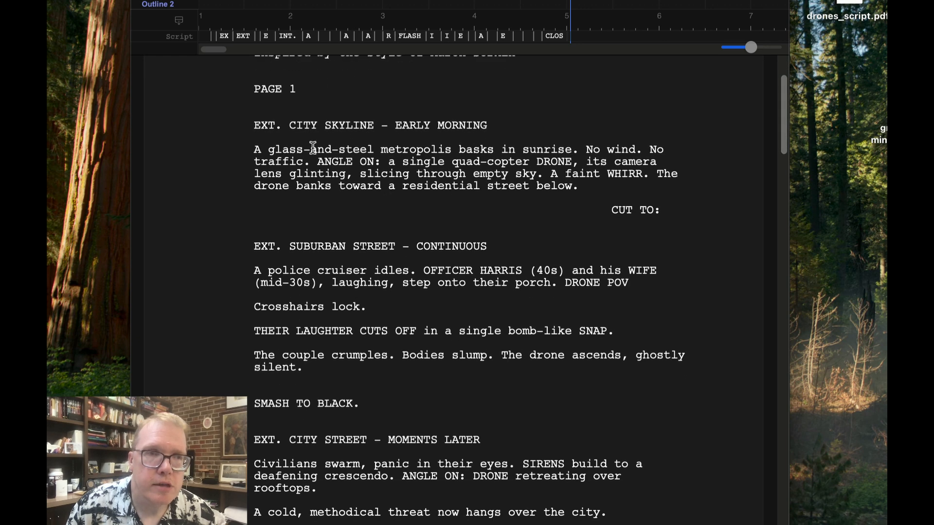
pyautogui.moveTo(762, 244)
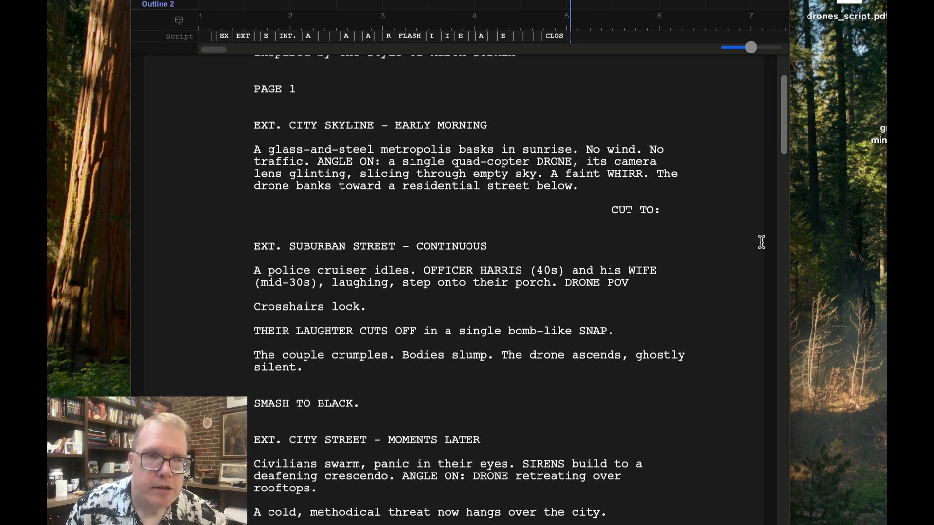
pyautogui.scroll(-3)
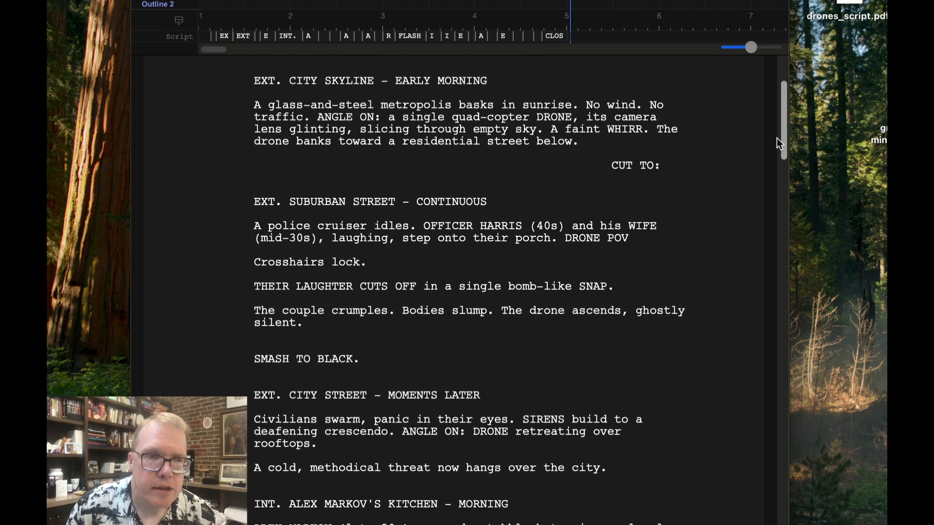
pyautogui.scroll(-3)
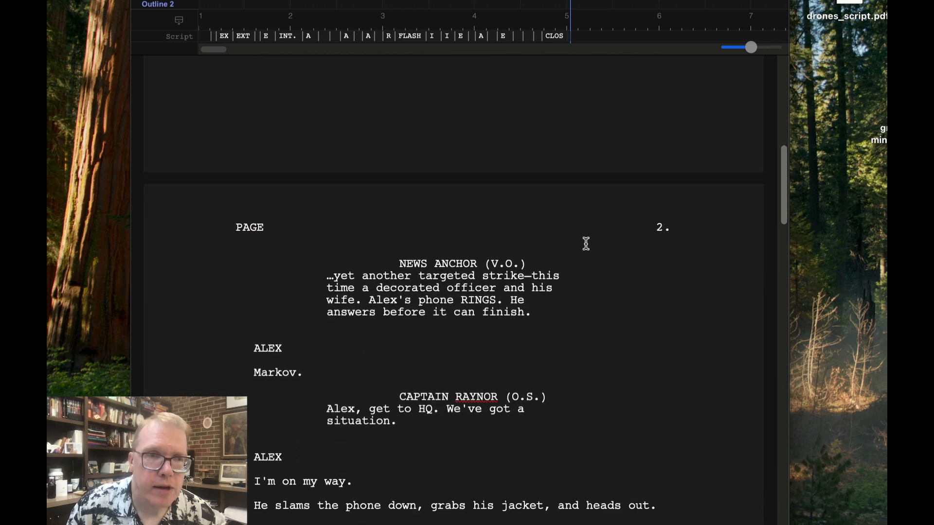
pyautogui.moveTo(321, 359)
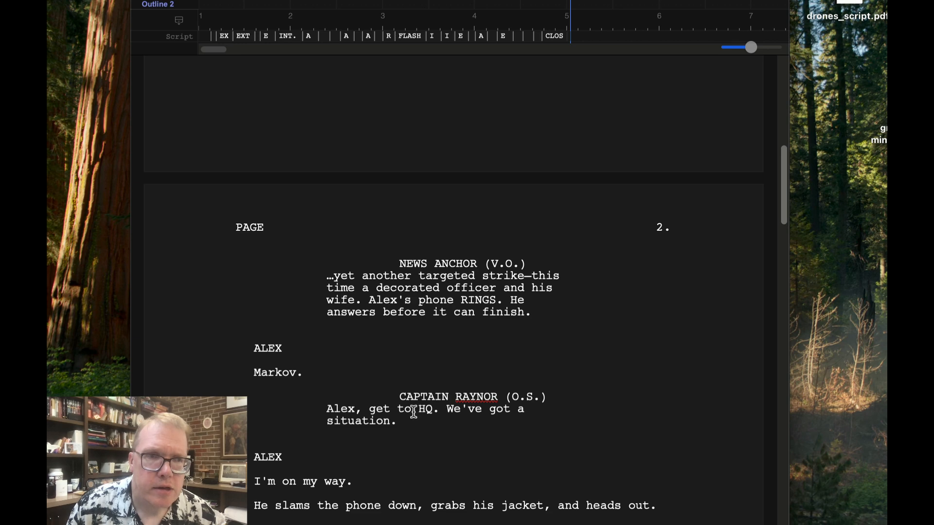
pyautogui.moveTo(280, 379)
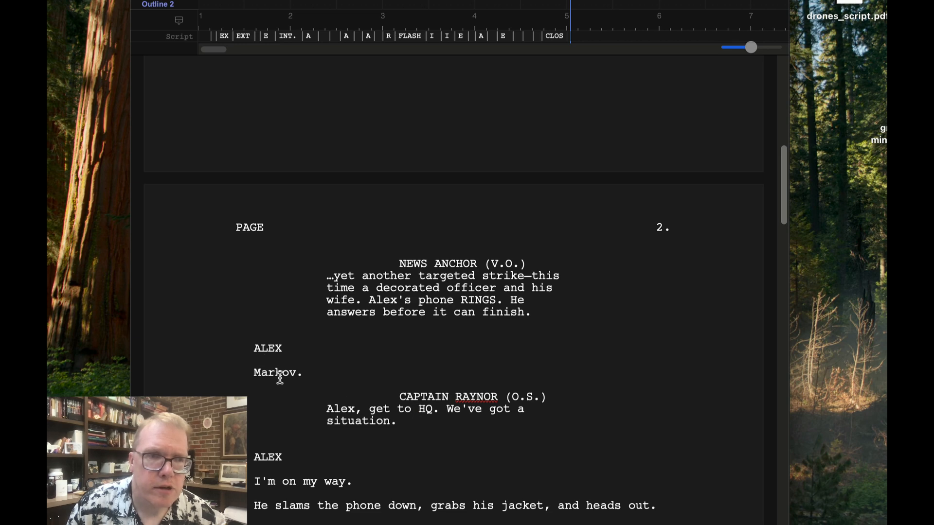
pyautogui.moveTo(793, 206)
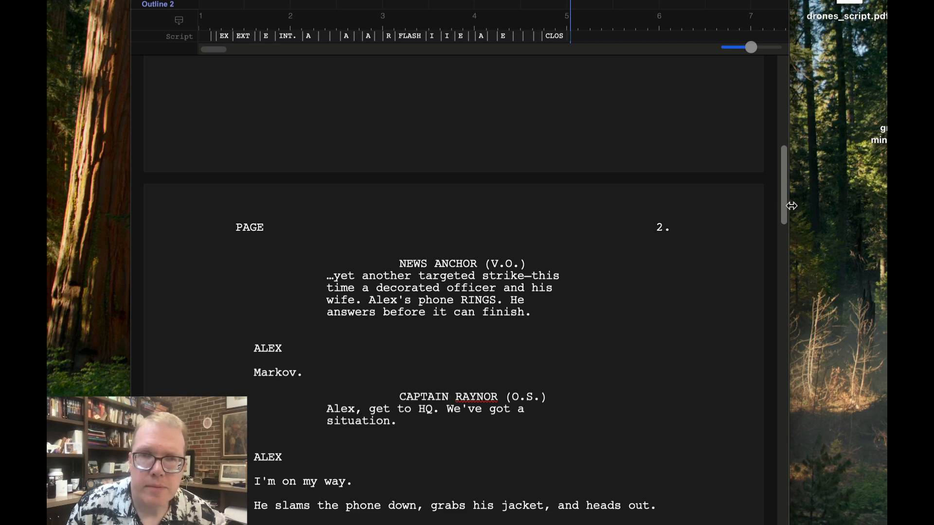
pyautogui.scroll(-3)
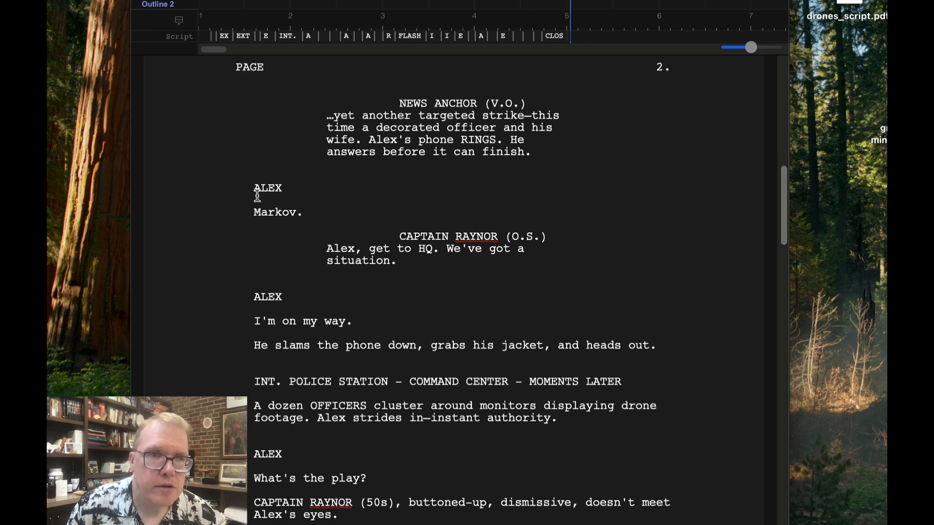
pyautogui.moveTo(307, 183)
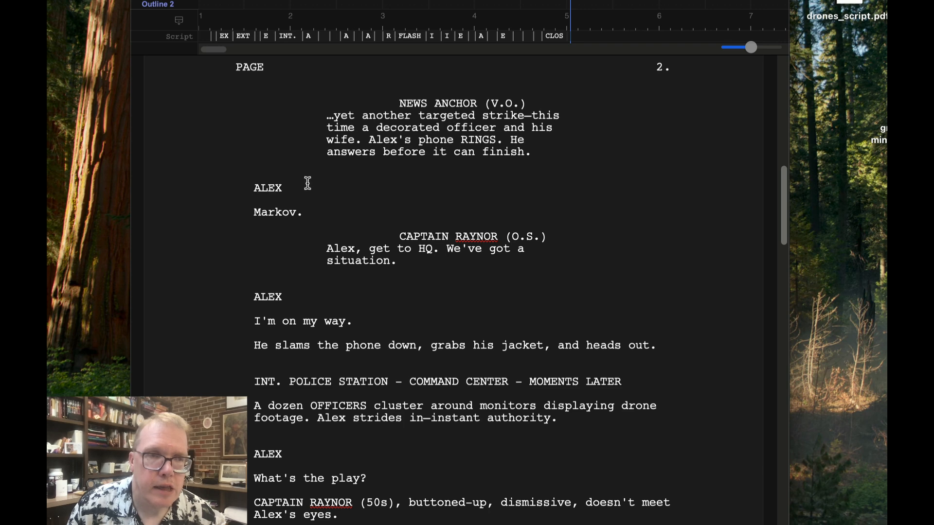
pyautogui.moveTo(786, 213)
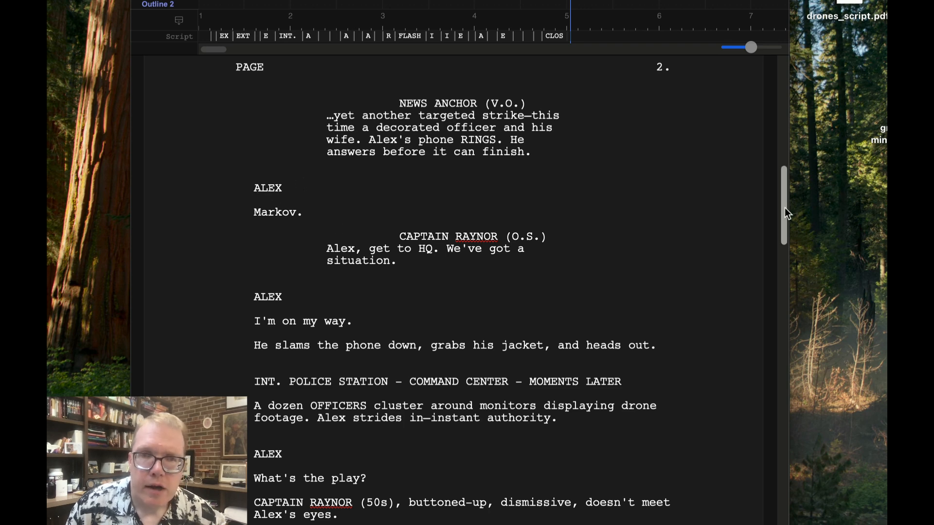
pyautogui.scroll(-3)
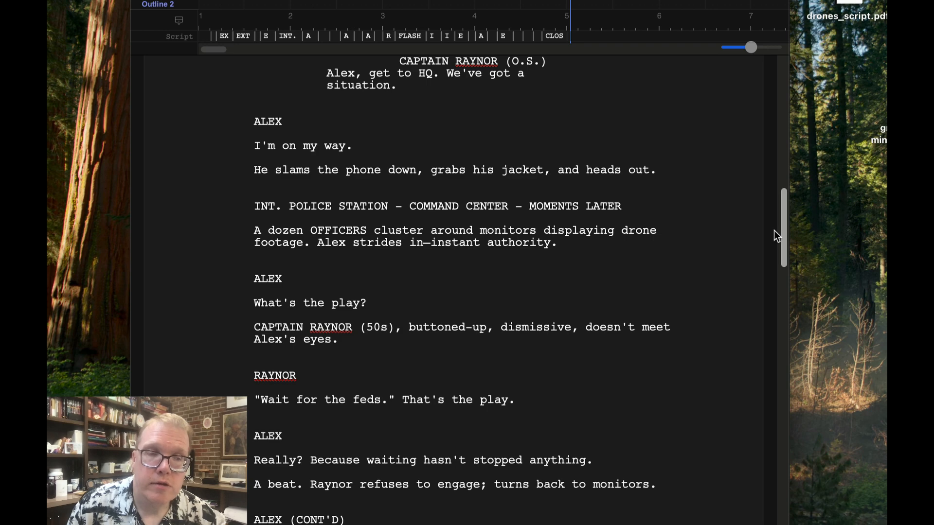
pyautogui.scroll(-3)
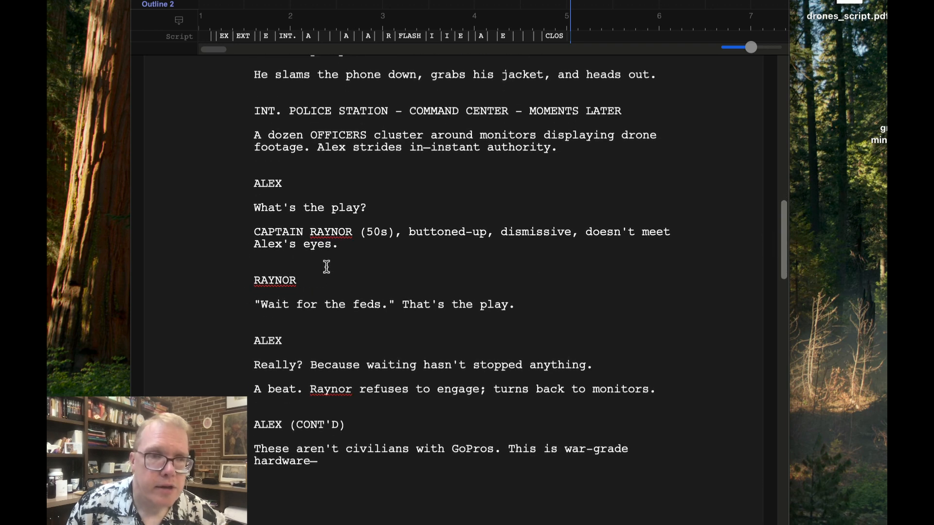
pyautogui.moveTo(748, 274)
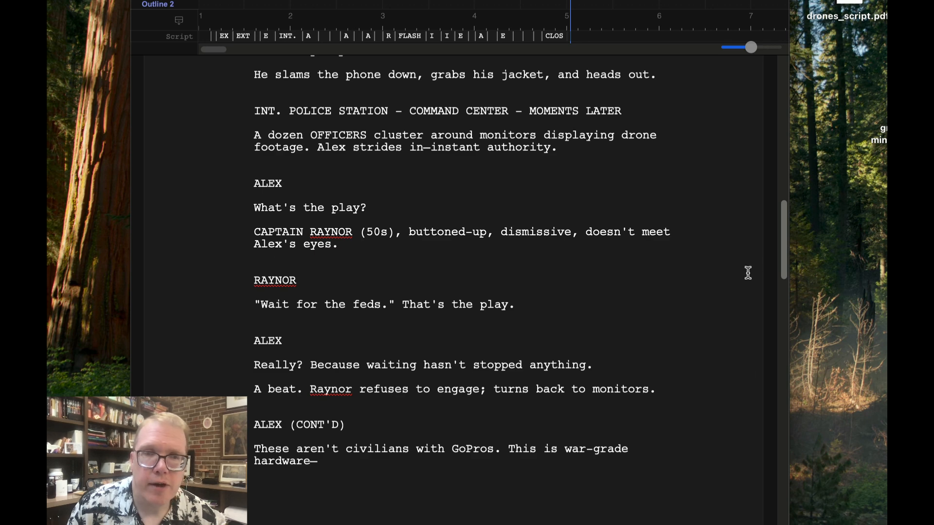
pyautogui.scroll(-3)
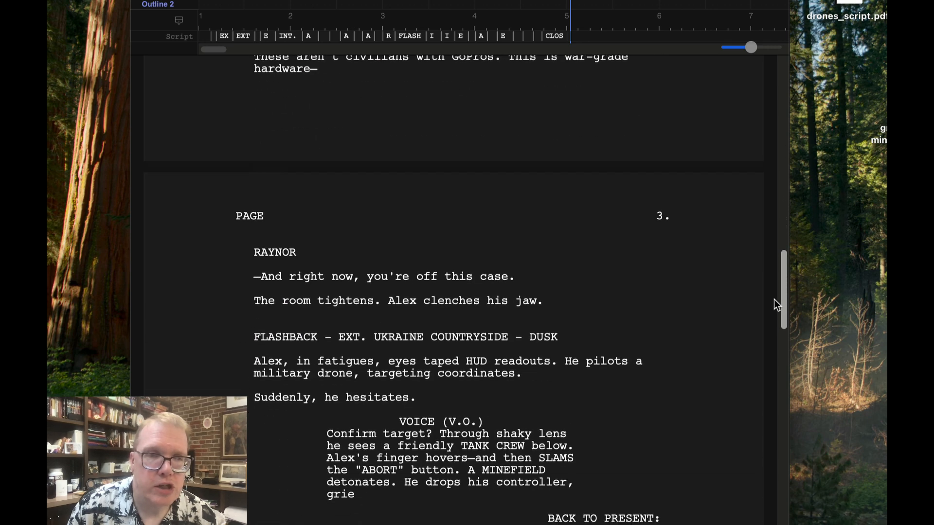
pyautogui.scroll(-3)
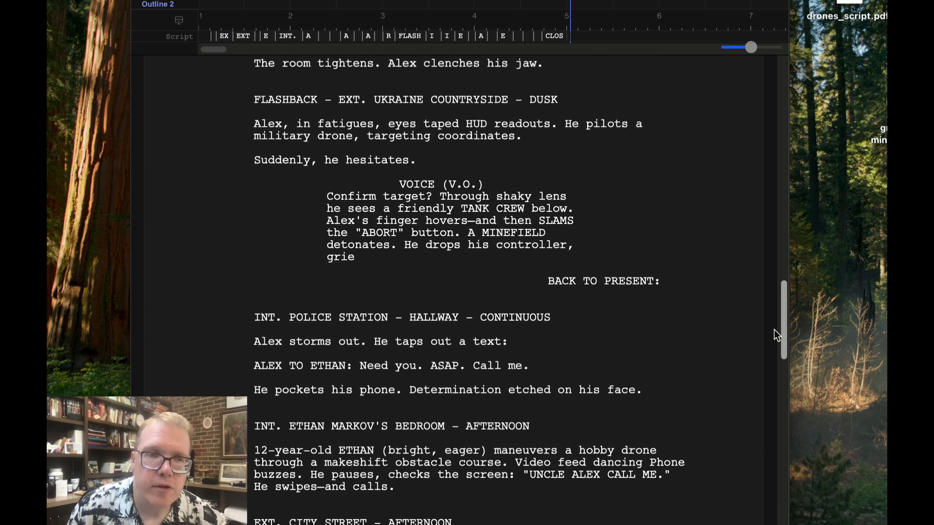
pyautogui.scroll(-3)
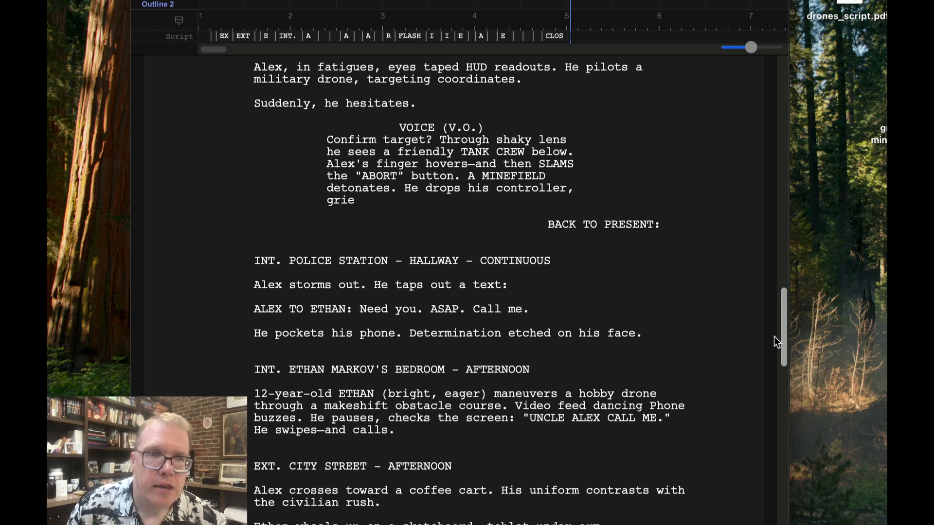
pyautogui.scroll(-3)
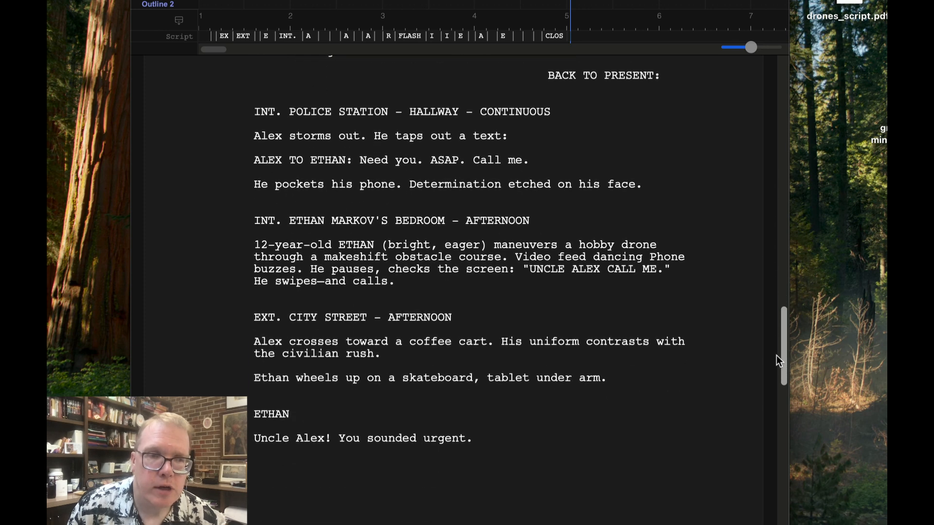
pyautogui.scroll(-3)
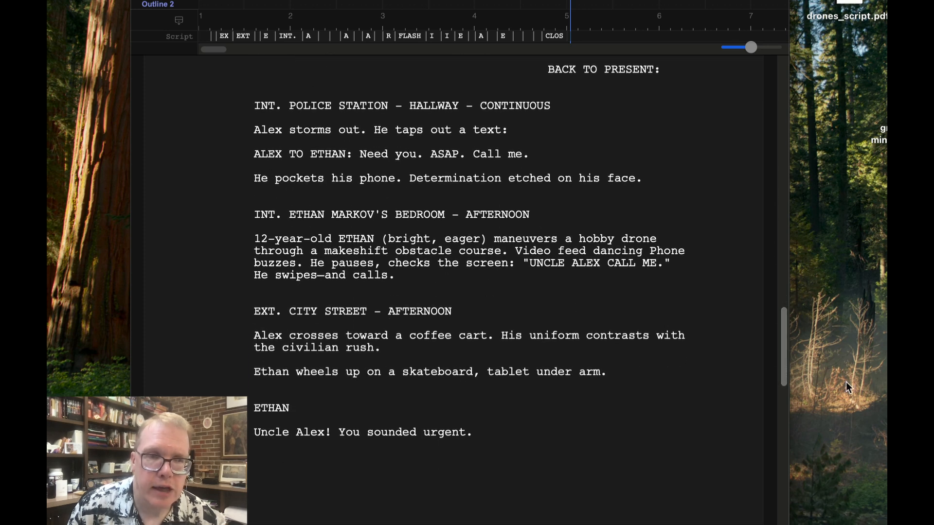
pyautogui.scroll(-3)
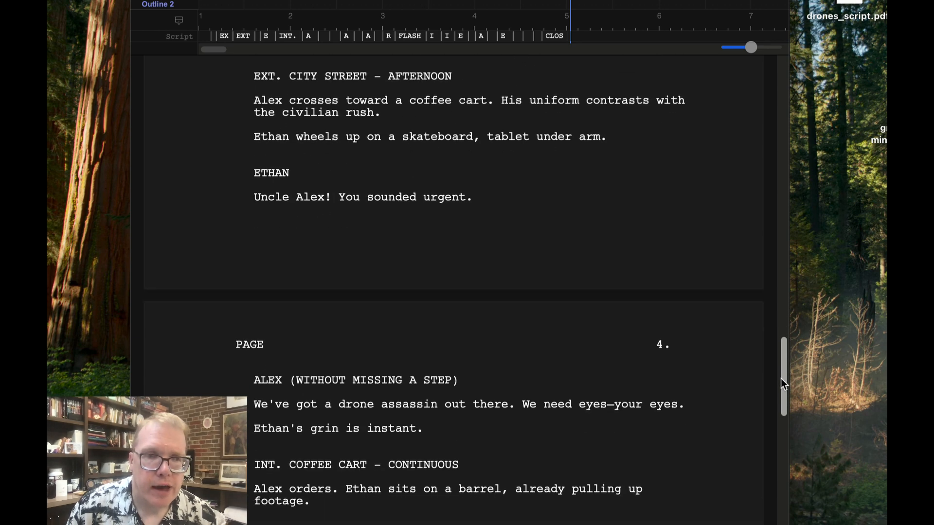
pyautogui.scroll(-3)
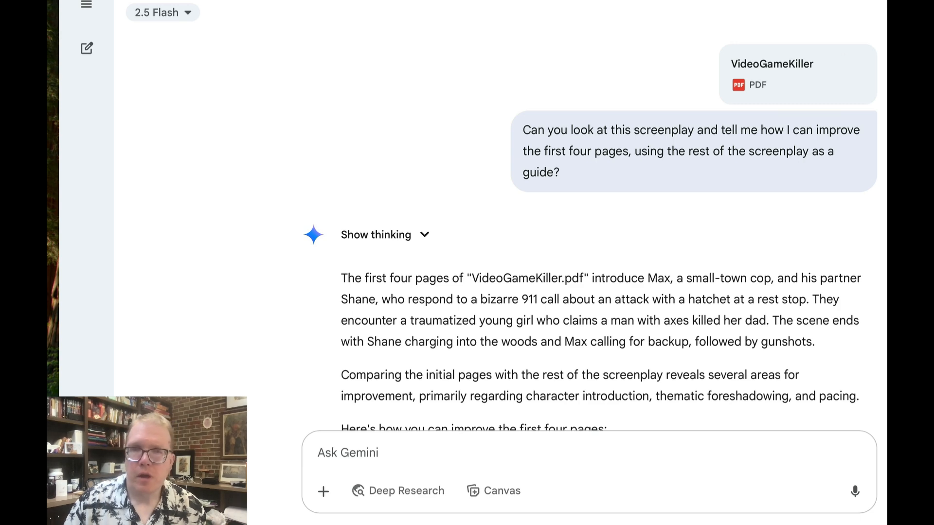
pyautogui.scroll(-3)
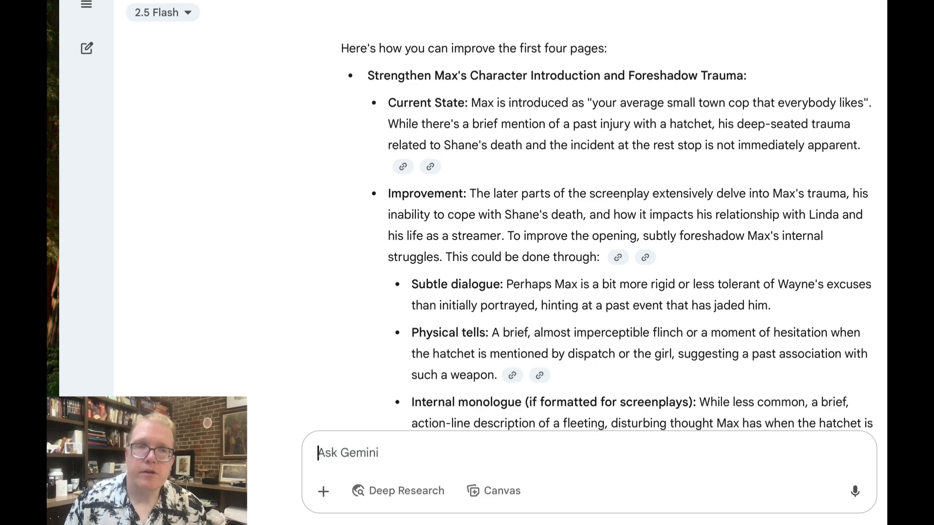
pyautogui.scroll(-3)
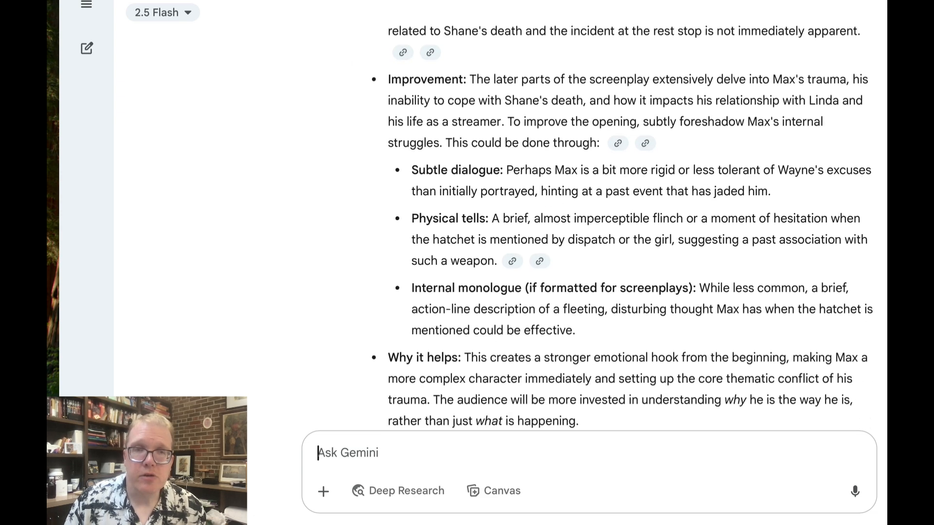
pyautogui.scroll(-3)
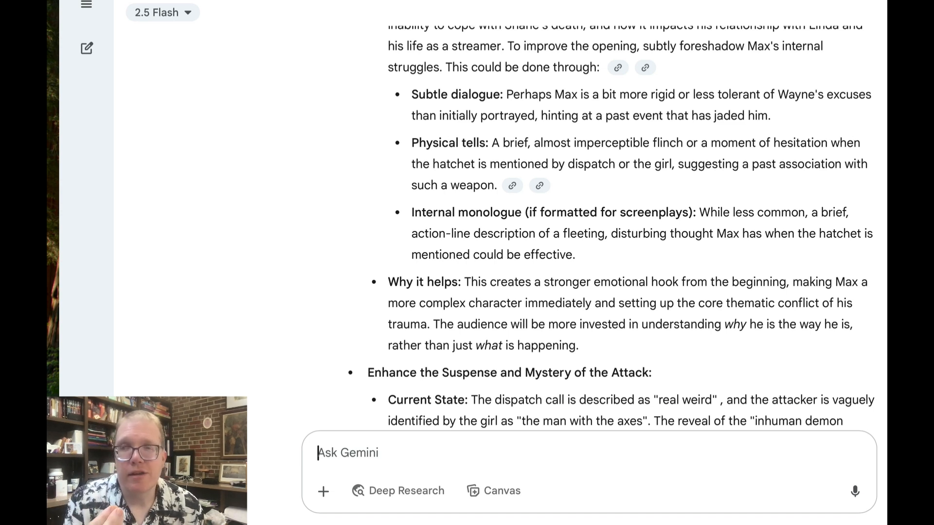
pyautogui.scroll(-3)
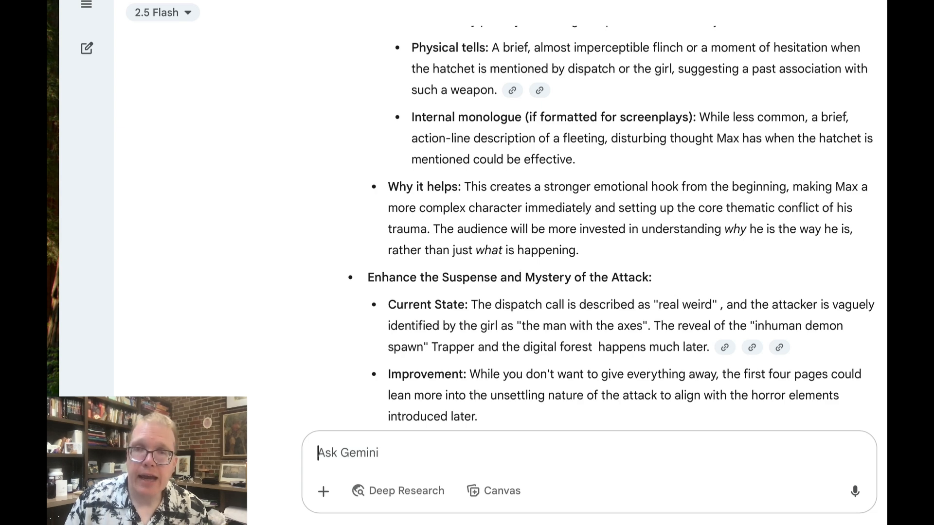
pyautogui.scroll(-3)
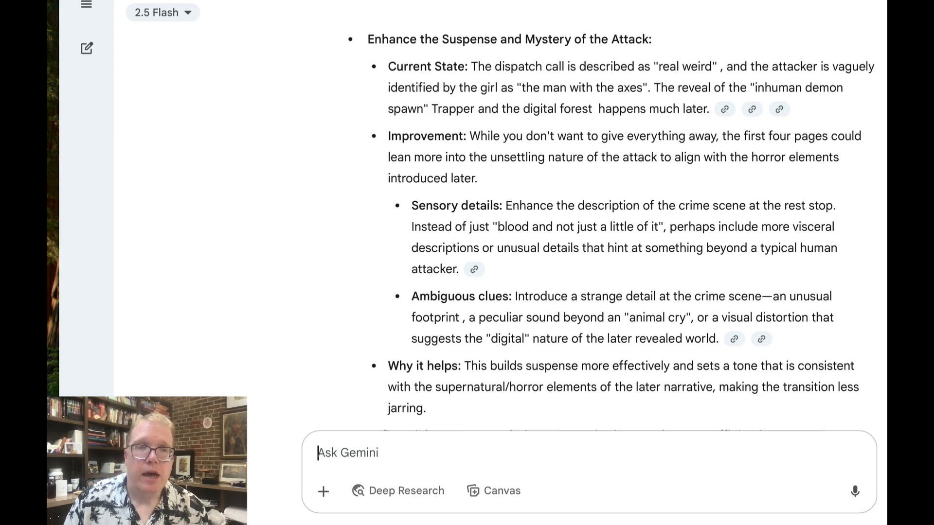
pyautogui.scroll(-3)
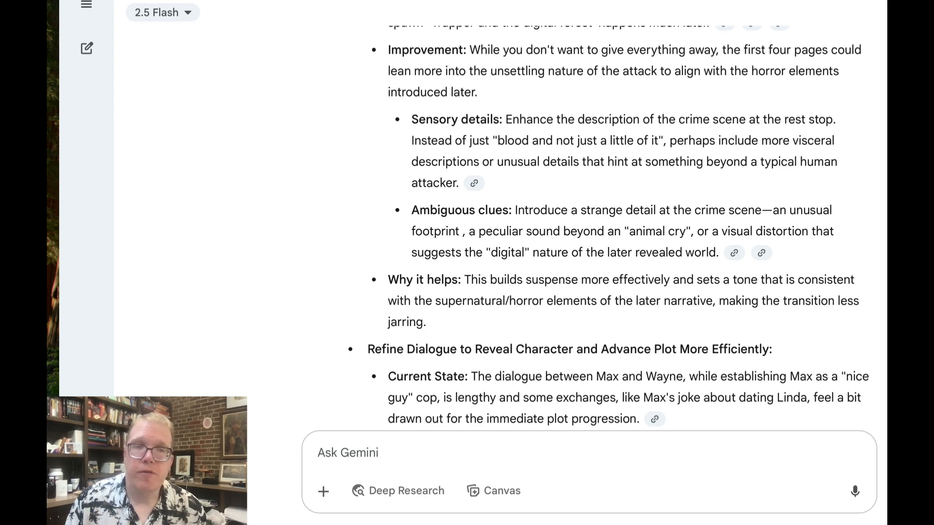
pyautogui.scroll(-3)
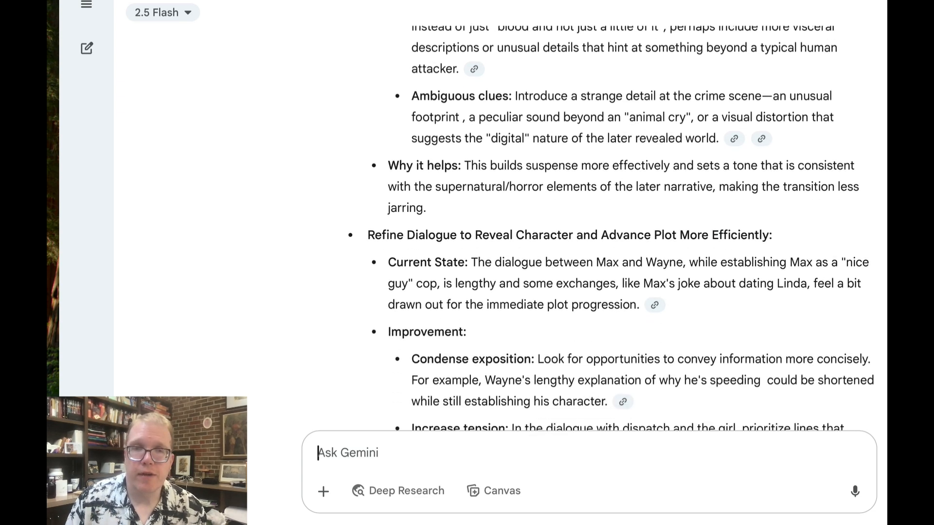
pyautogui.scroll(-3)
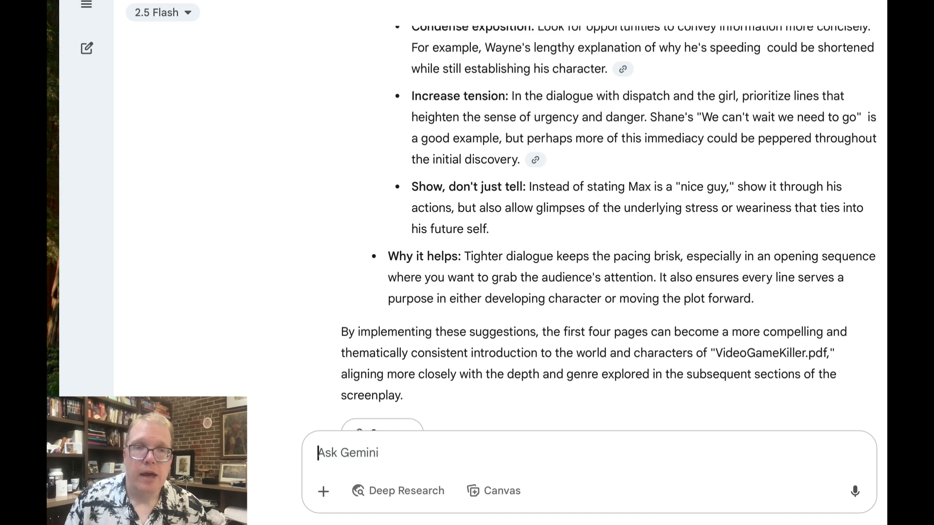
pyautogui.scroll(-3)
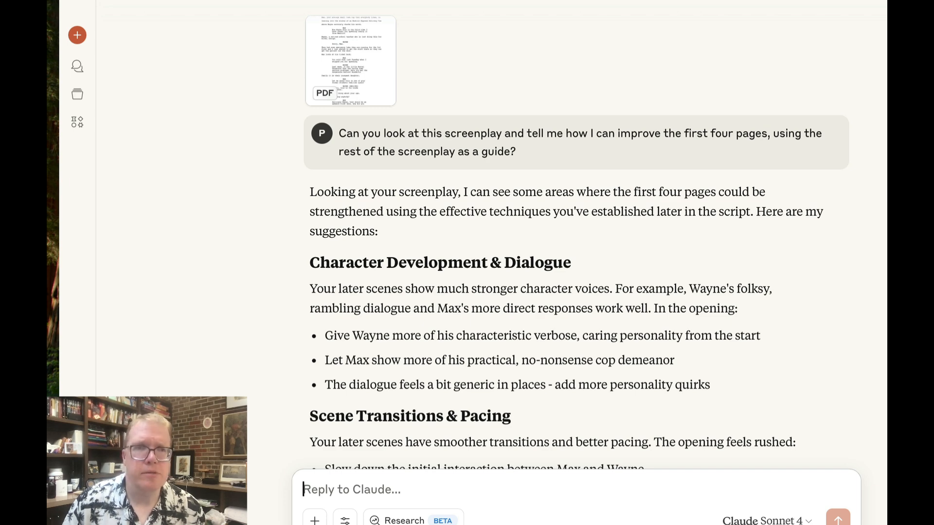
pyautogui.scroll(-3)
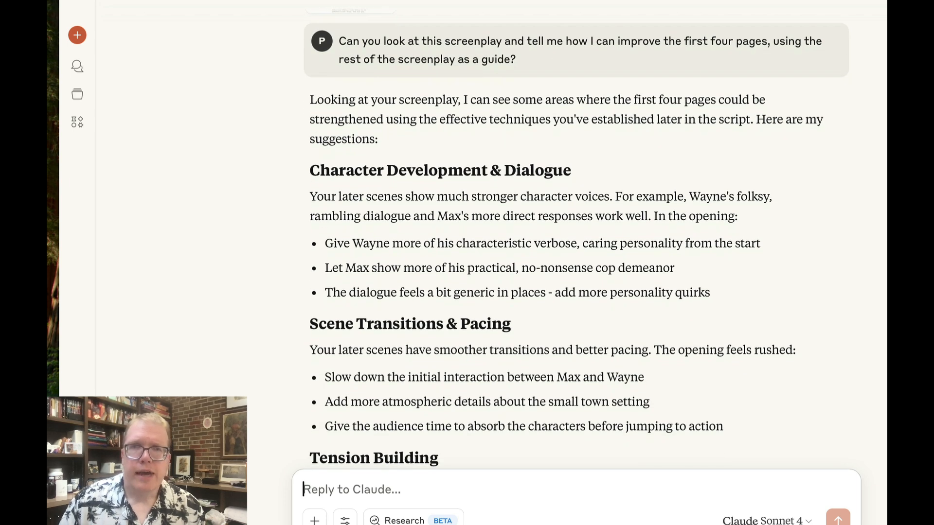
pyautogui.scroll(-3)
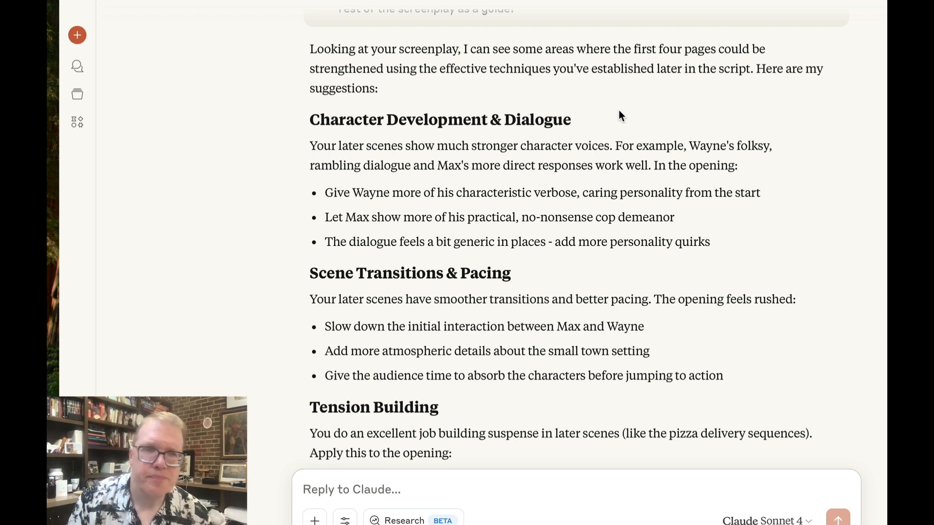
pyautogui.scroll(-3)
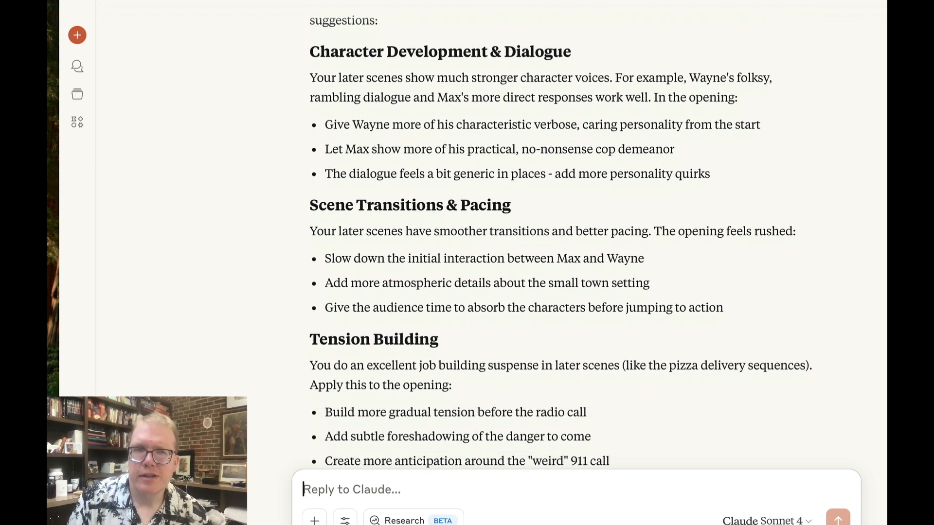
pyautogui.scroll(-3)
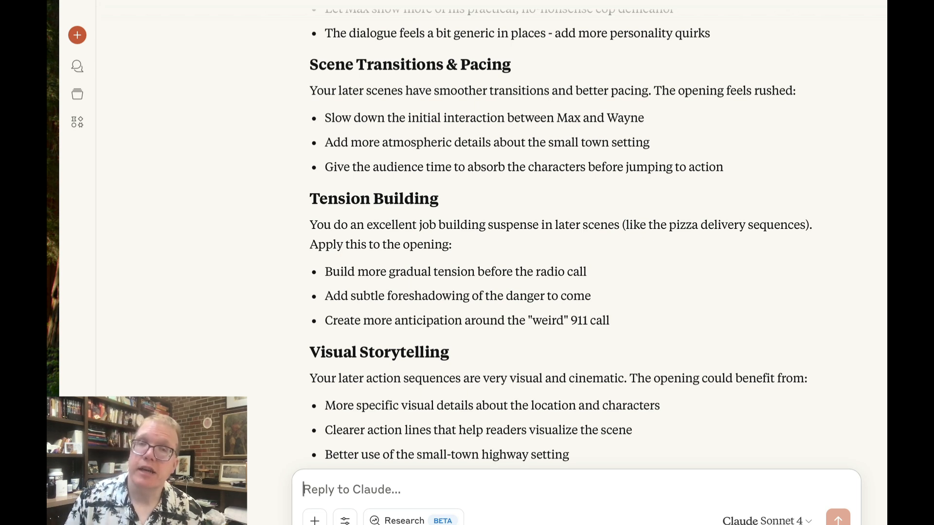
pyautogui.scroll(-3)
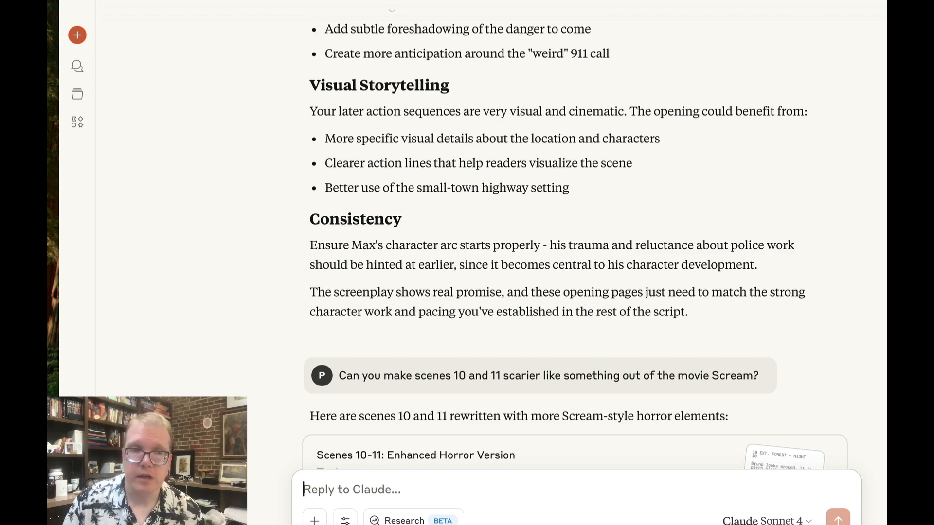
pyautogui.scroll(-3)
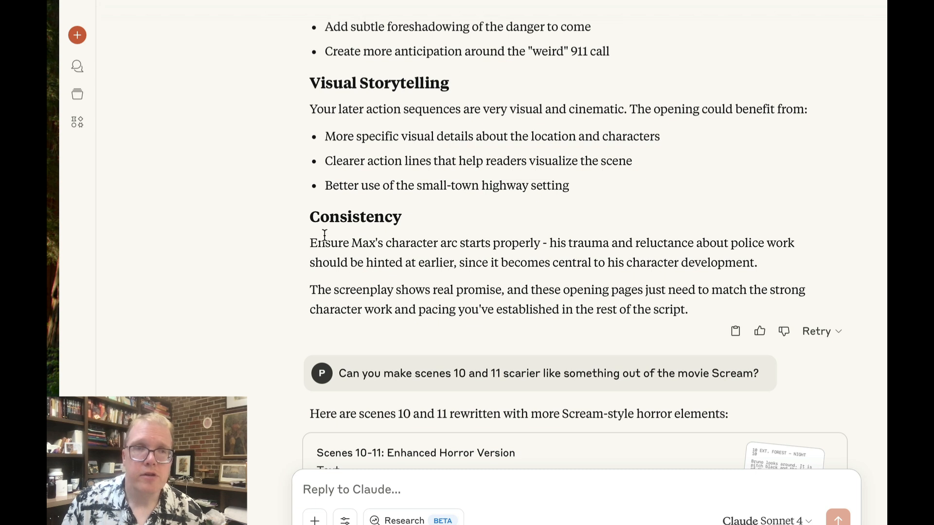
pyautogui.moveTo(486, 251)
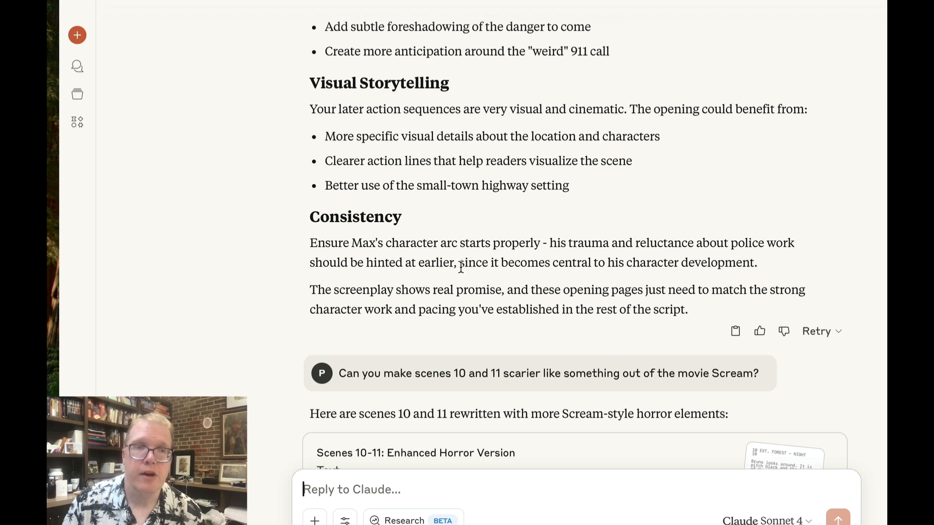
pyautogui.moveTo(717, 278)
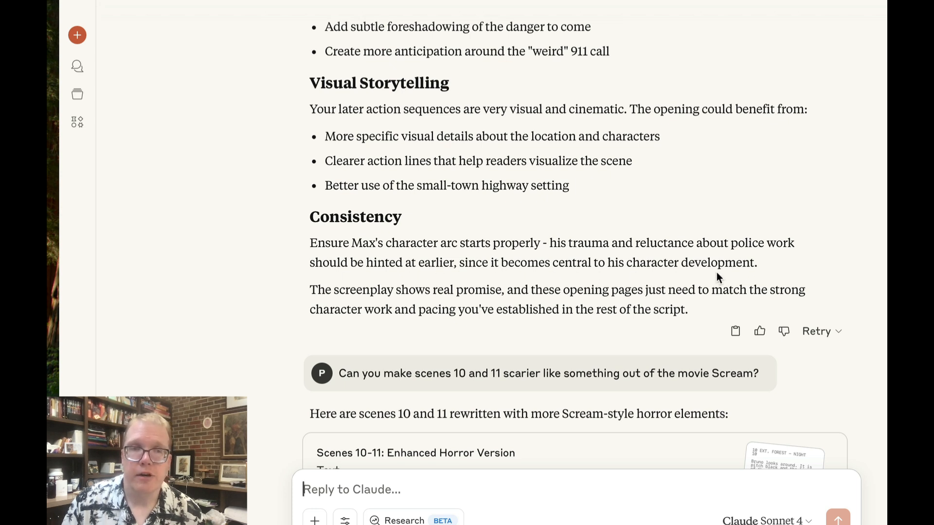
pyautogui.moveTo(363, 280)
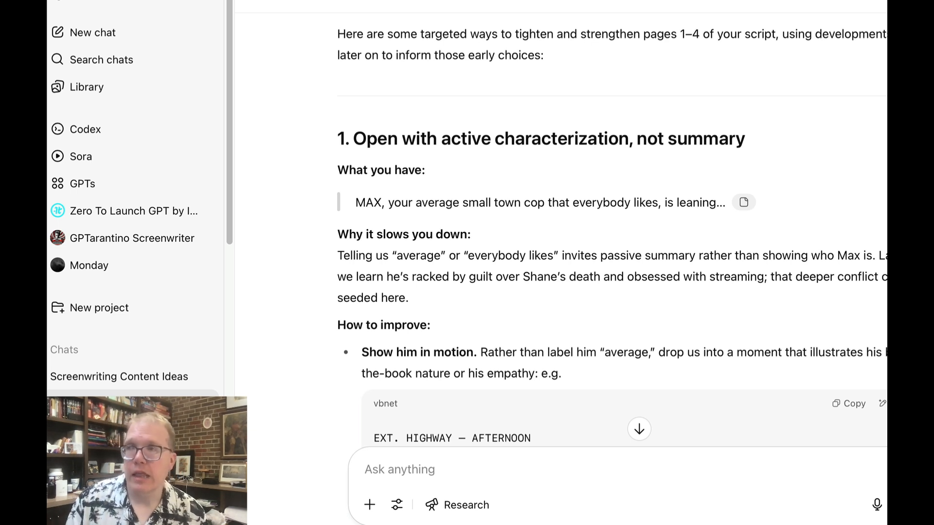
pyautogui.scroll(-3)
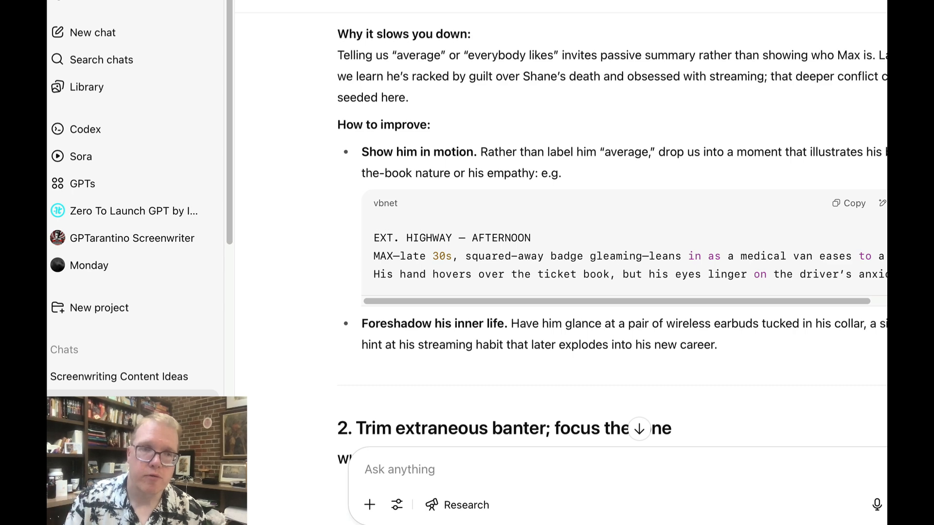
pyautogui.scroll(-3)
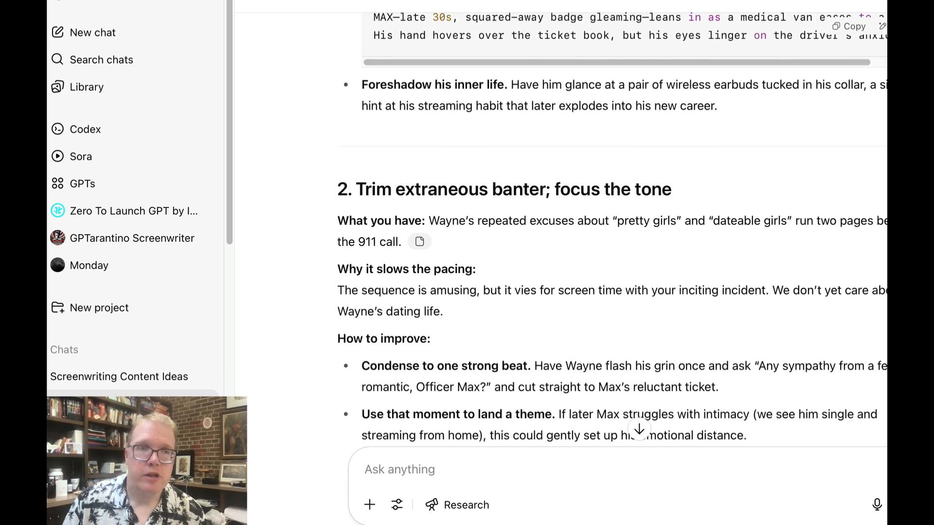
pyautogui.scroll(-3)
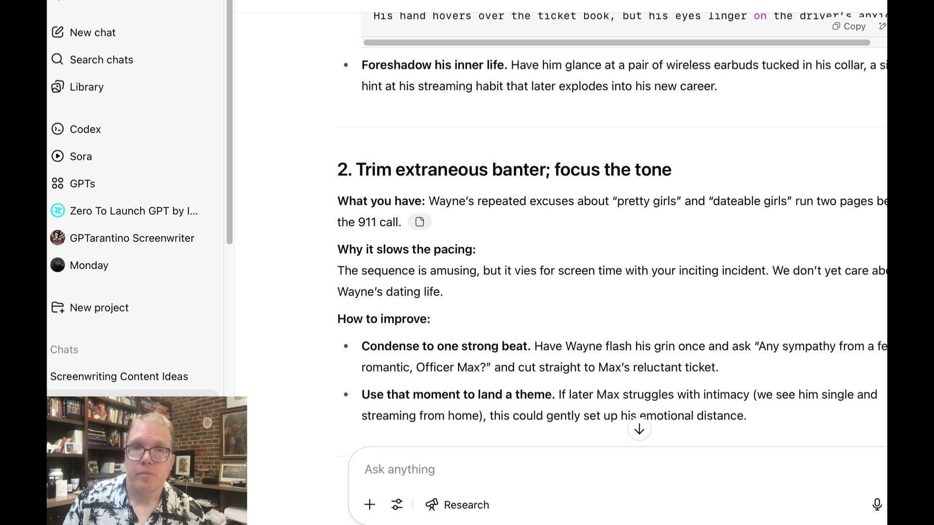
pyautogui.scroll(-3)
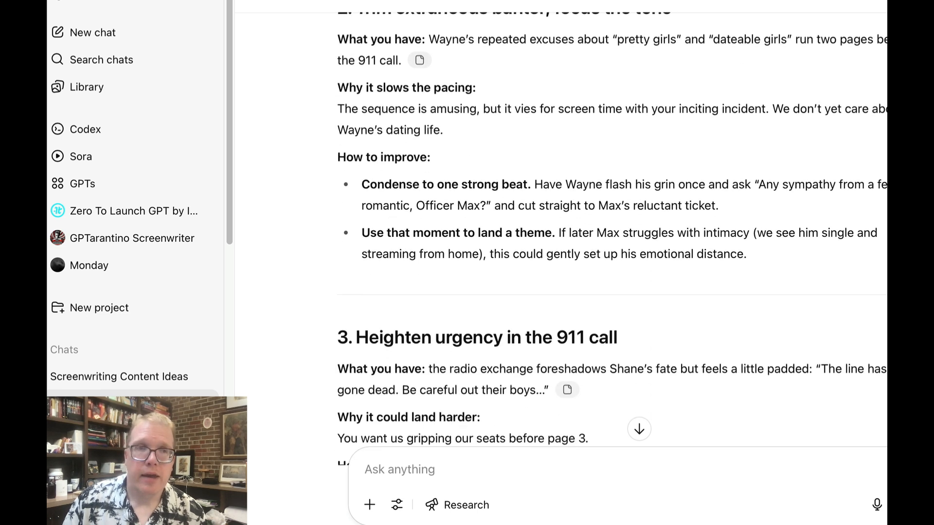
pyautogui.scroll(-3)
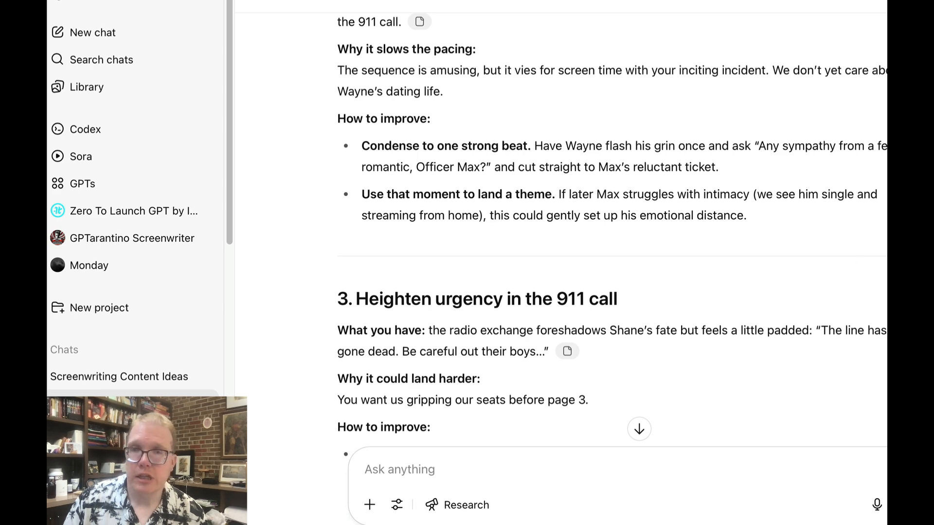
pyautogui.scroll(-3)
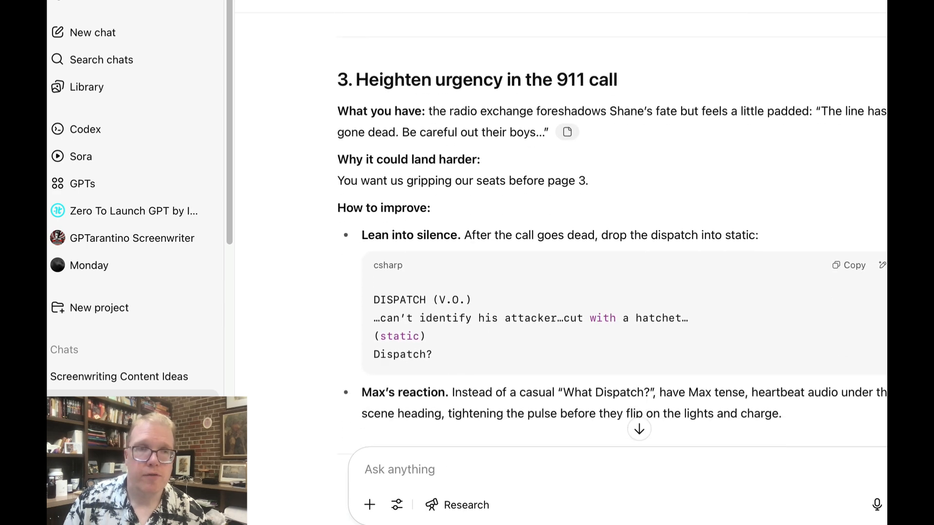
pyautogui.scroll(-3)
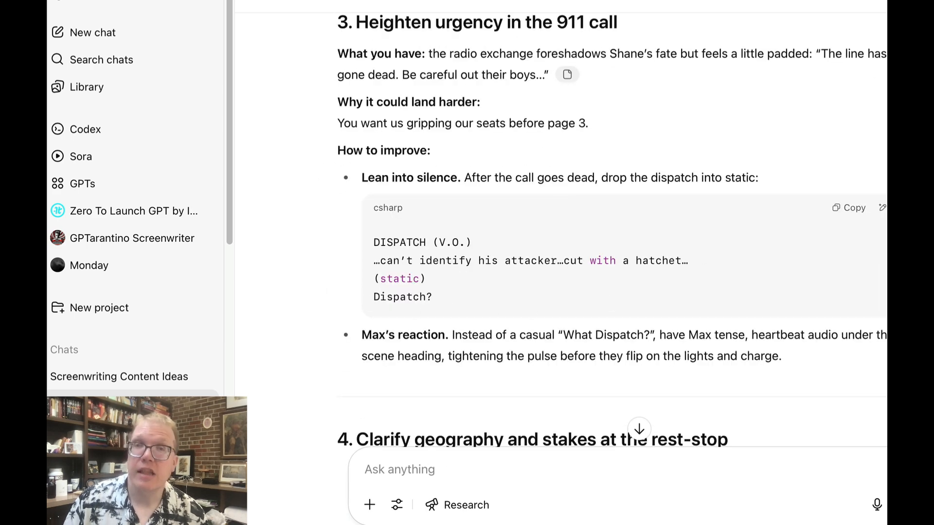
pyautogui.scroll(-3)
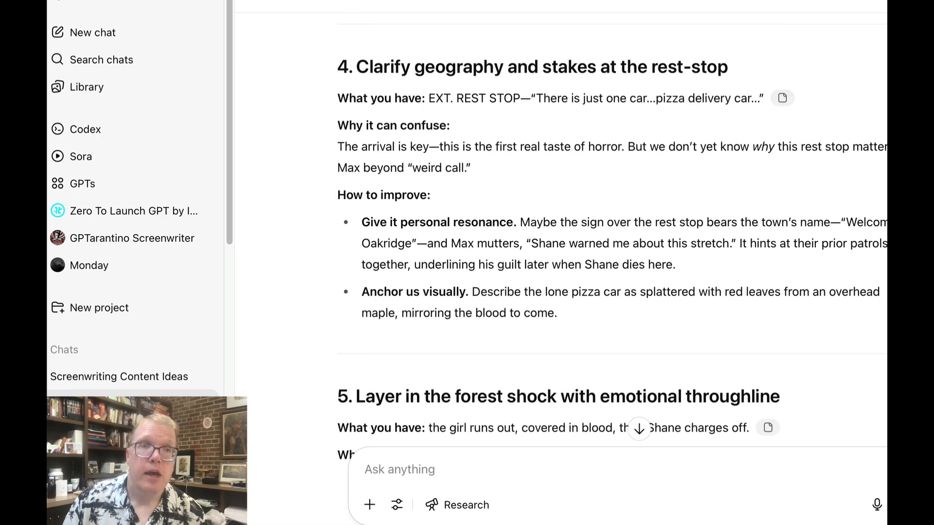
pyautogui.moveTo(683, 87)
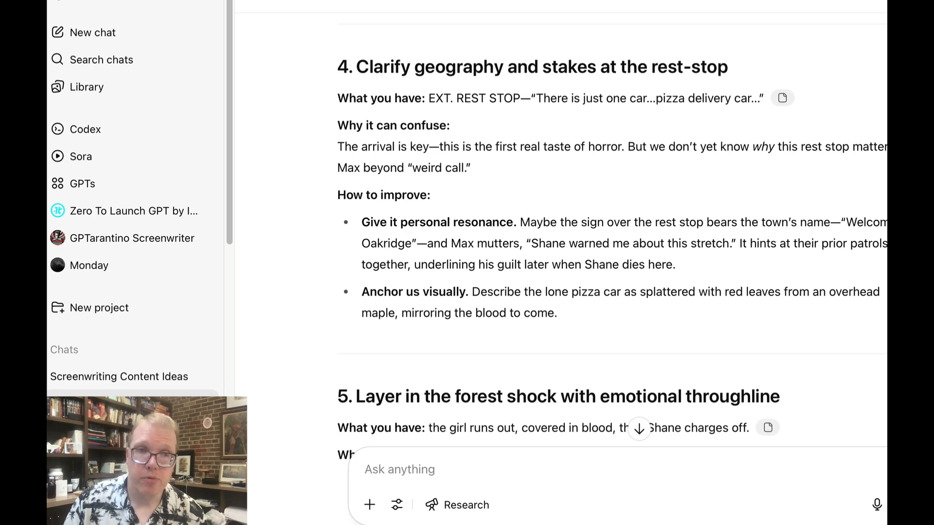
pyautogui.scroll(-3)
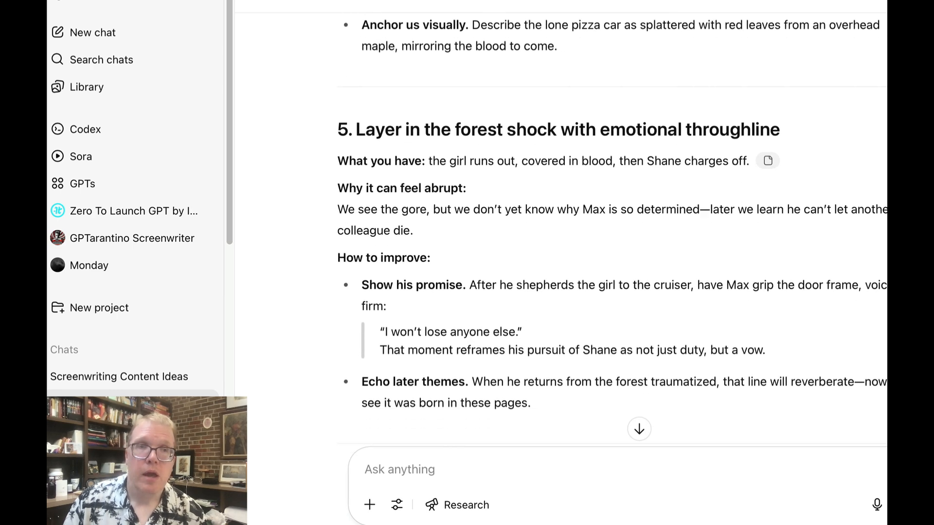
pyautogui.scroll(-3)
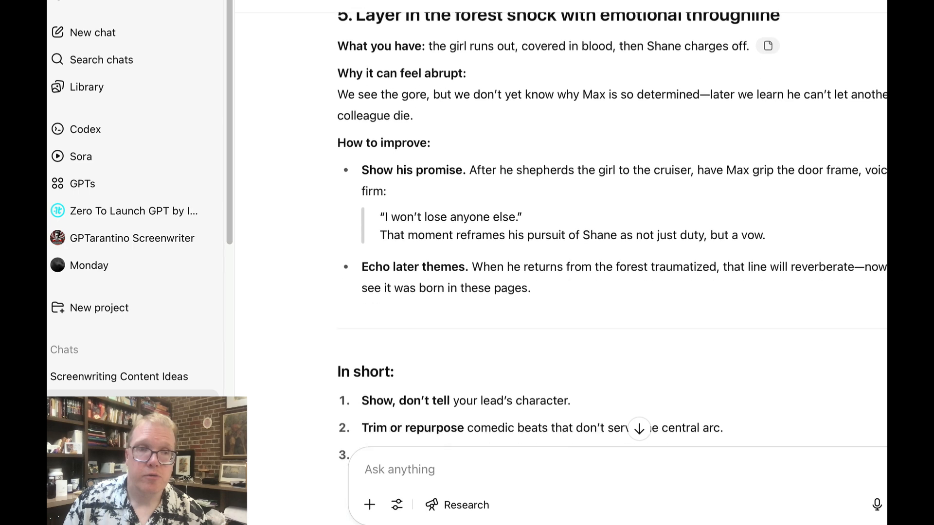
pyautogui.scroll(-3)
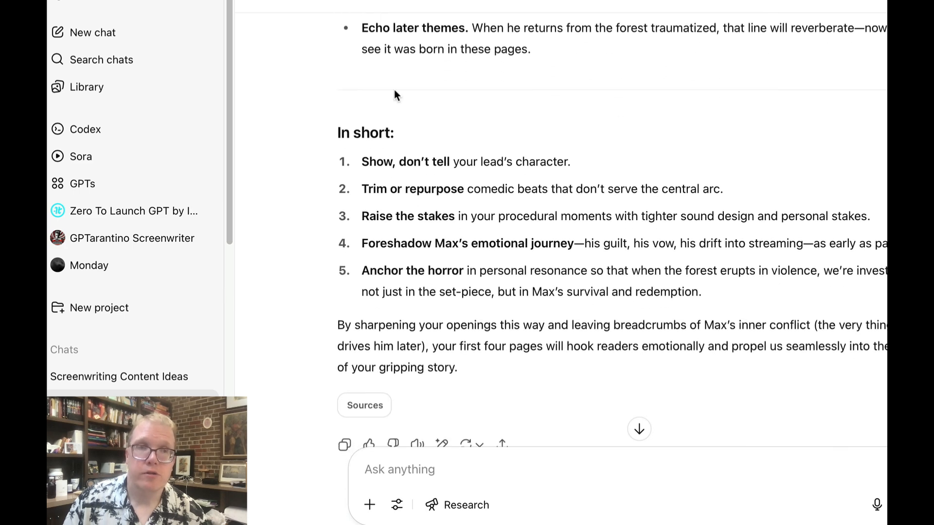
pyautogui.moveTo(833, 386)
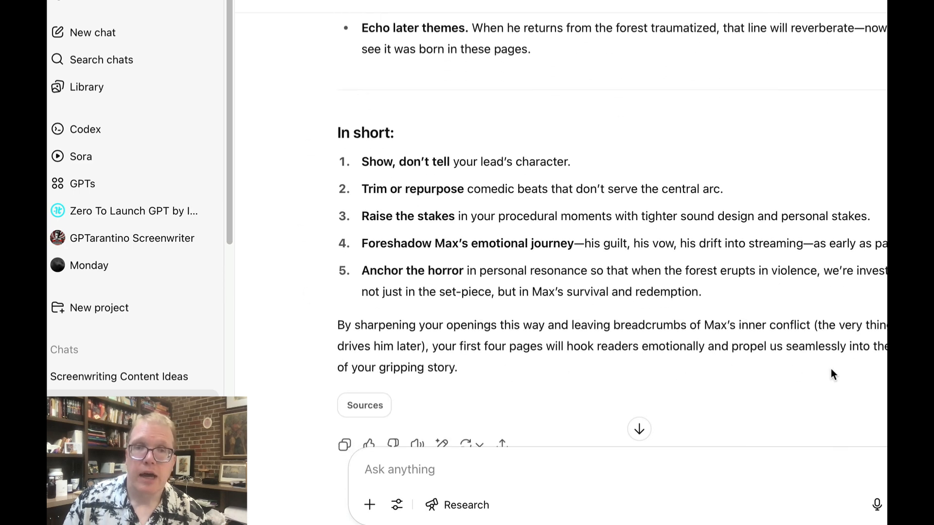
pyautogui.moveTo(855, 135)
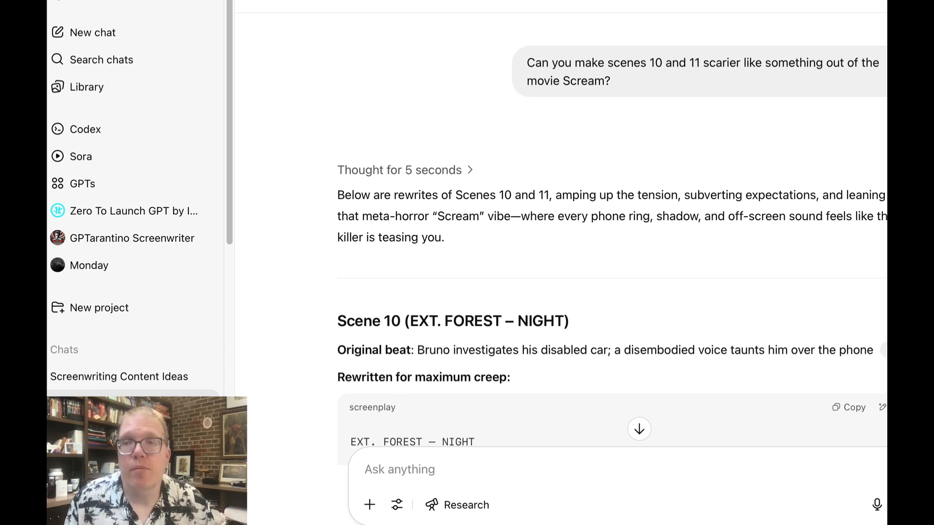
pyautogui.scroll(-3)
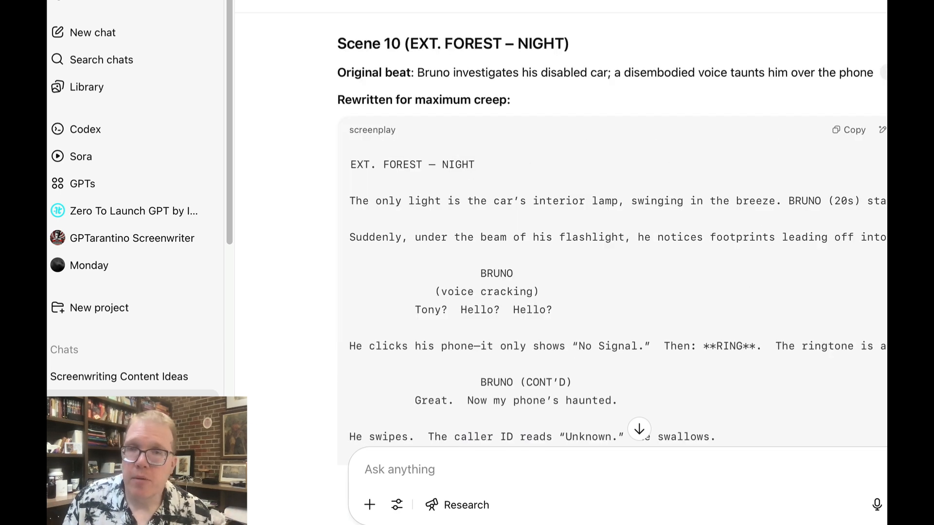
pyautogui.scroll(-3)
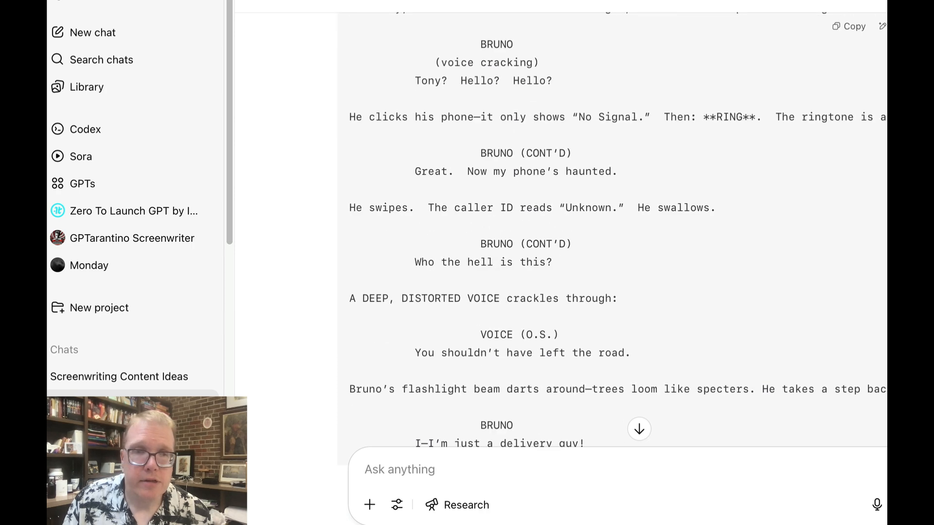
pyautogui.scroll(-3)
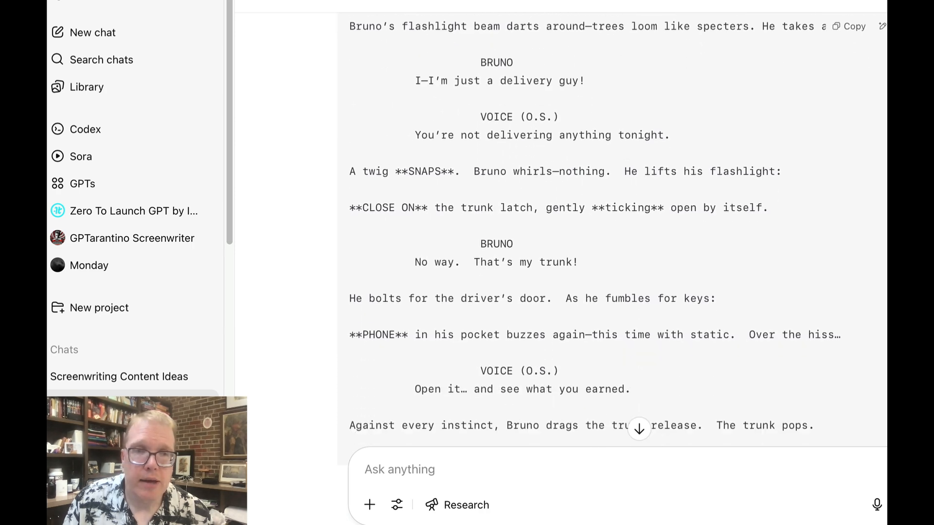
pyautogui.scroll(-3)
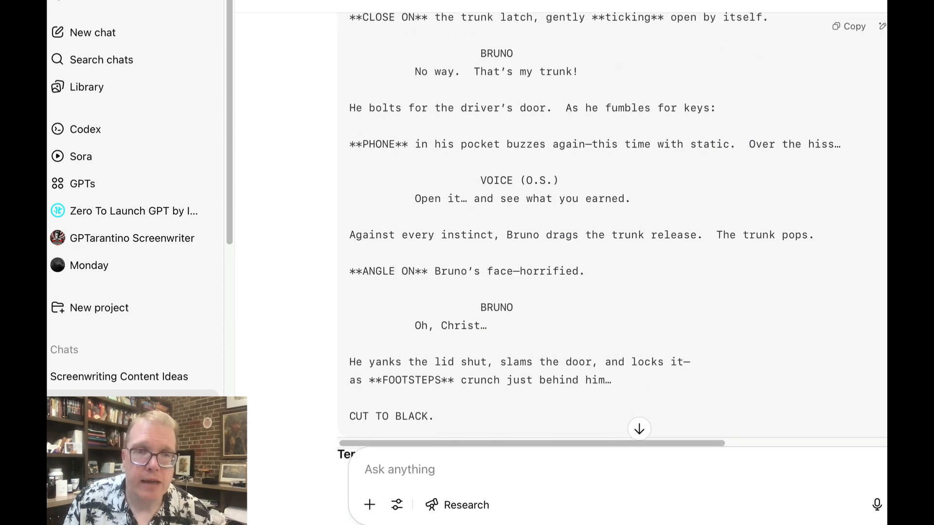
pyautogui.scroll(-3)
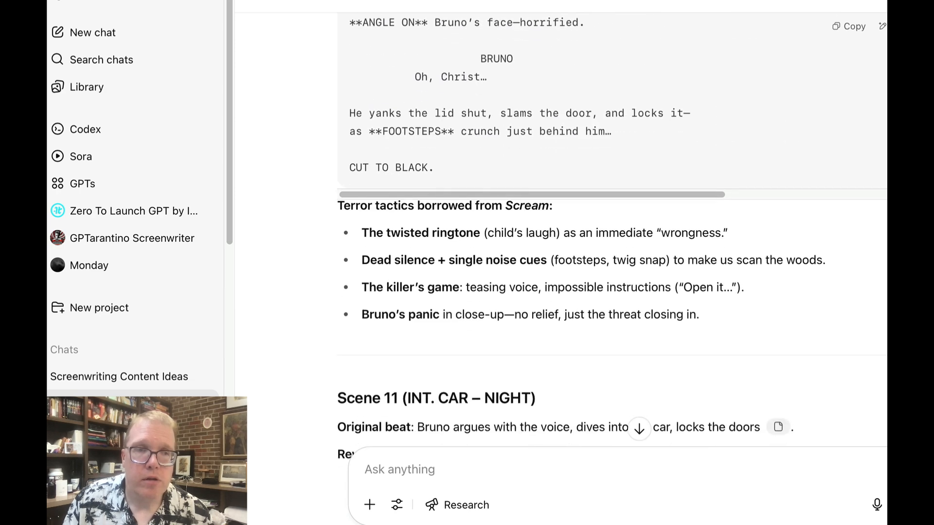
pyautogui.scroll(-3)
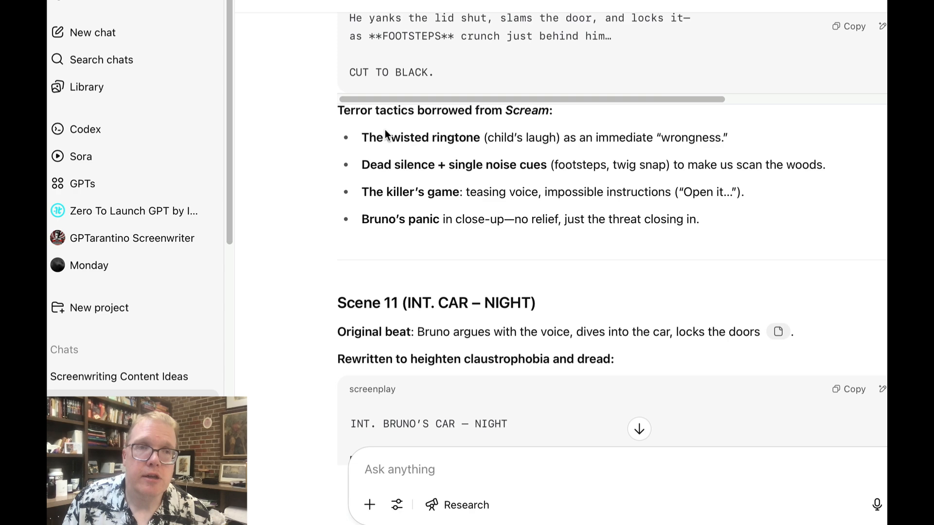
pyautogui.moveTo(532, 184)
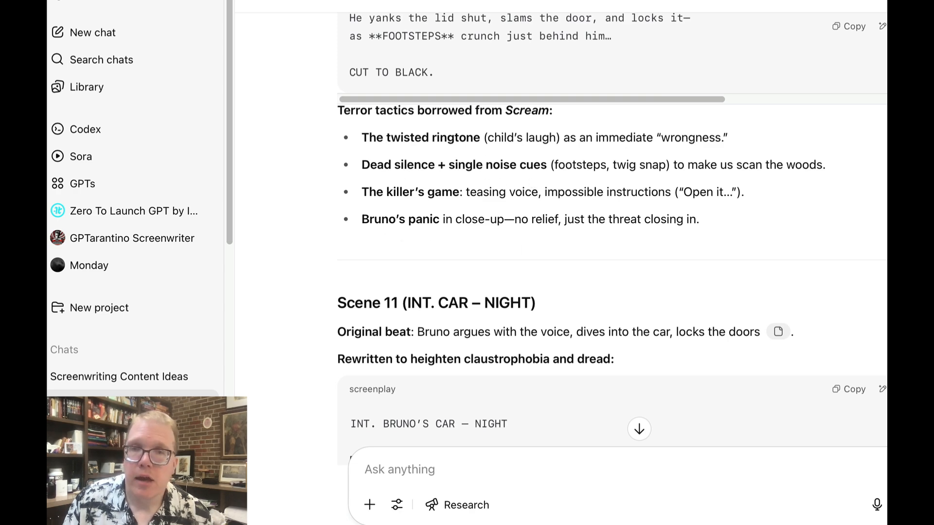
pyautogui.scroll(-3)
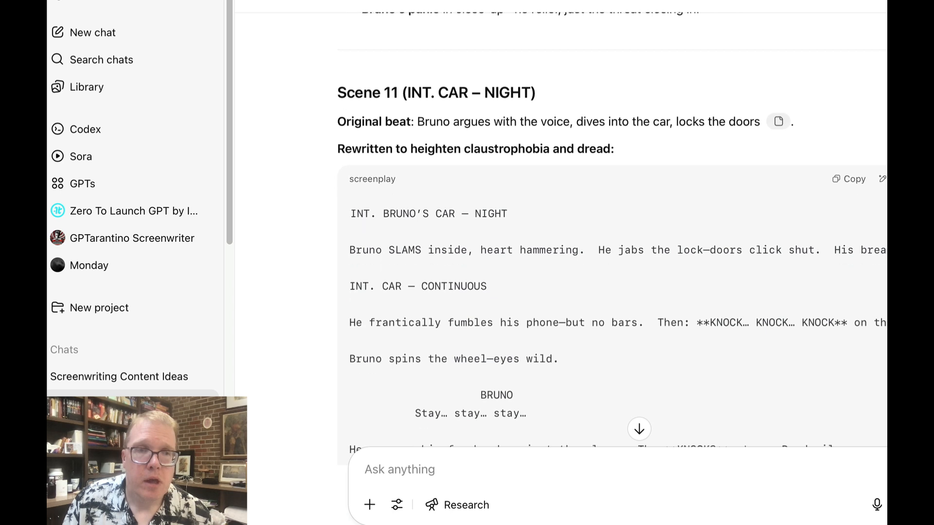
pyautogui.scroll(-3)
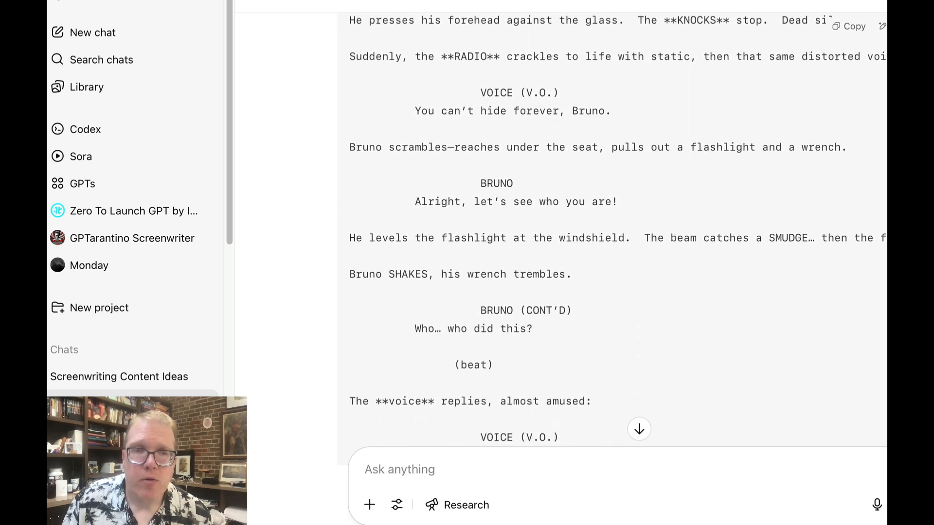
pyautogui.scroll(-3)
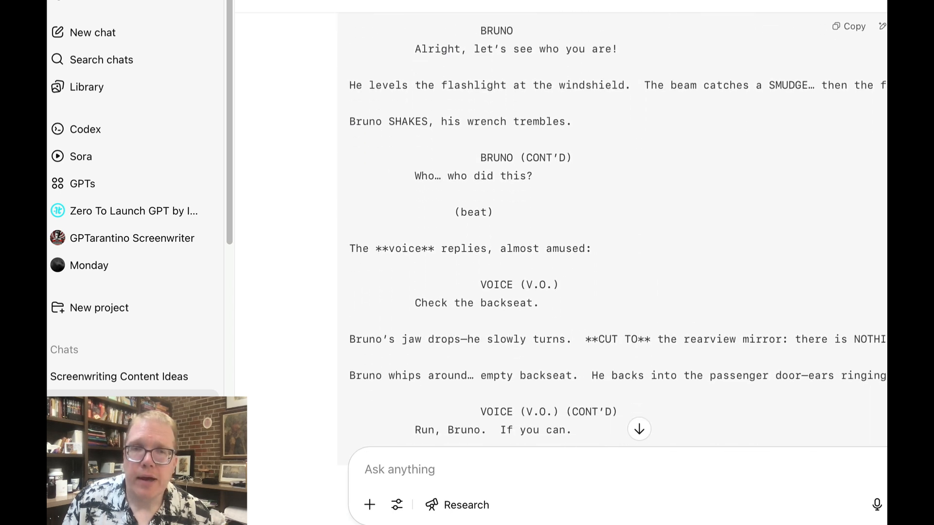
pyautogui.scroll(-3)
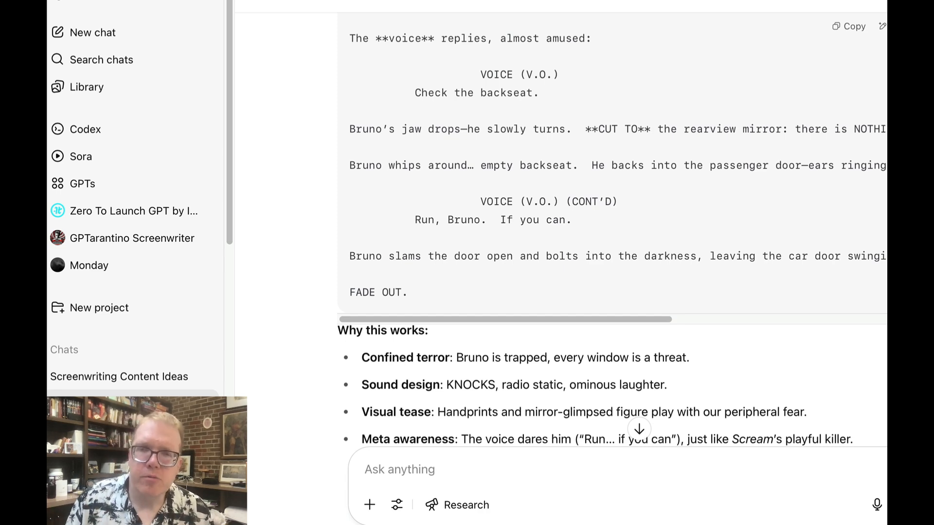
pyautogui.scroll(-3)
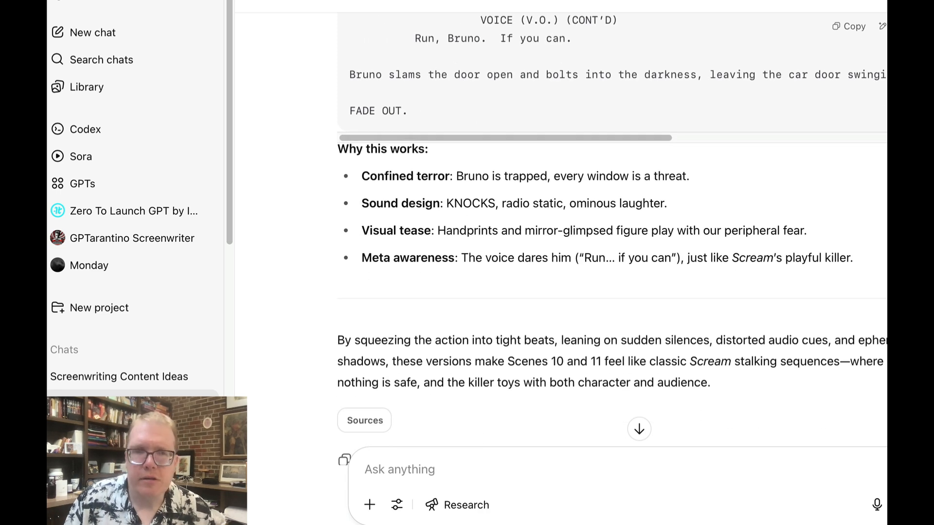
pyautogui.scroll(-3)
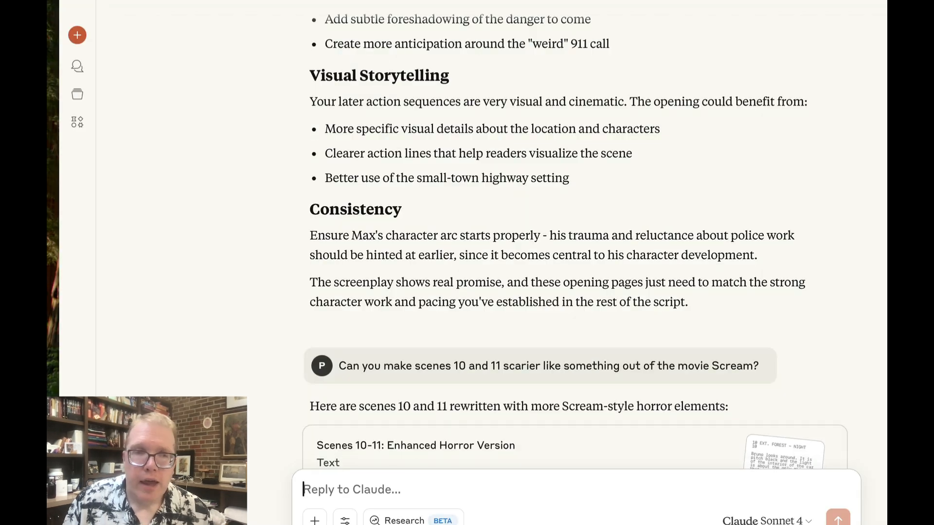
# Step: Scroll through Claude's horror improvements to the 'Scenes 10-11: Enhanced Horror Version' artifact
pyautogui.scroll(-3)
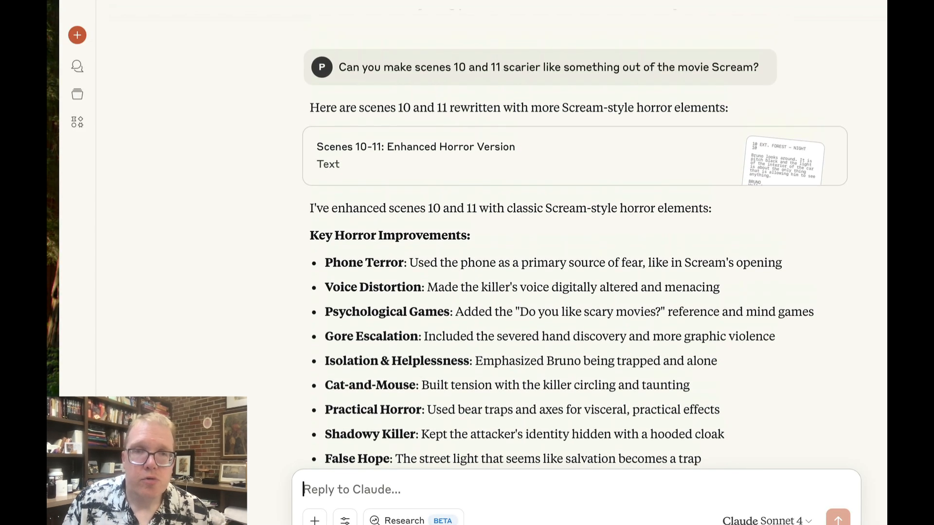
pyautogui.scroll(-3)
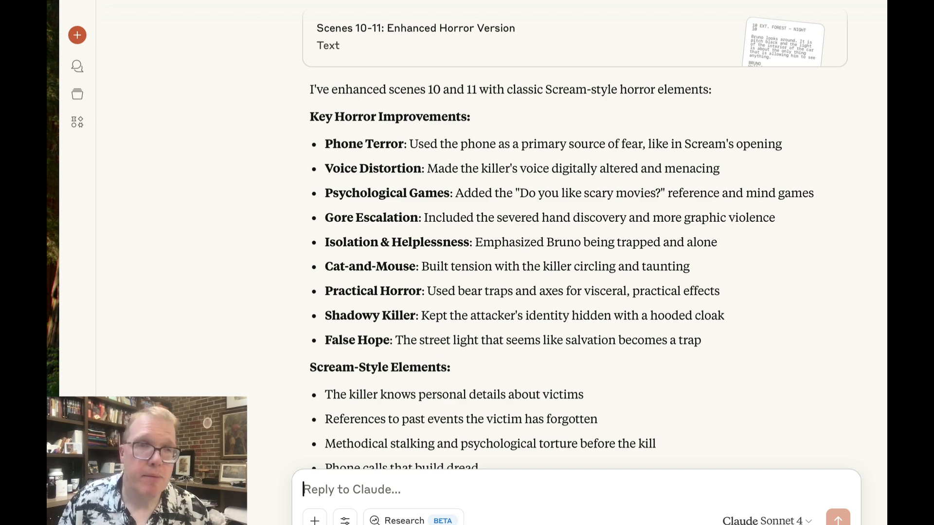
pyautogui.scroll(-3)
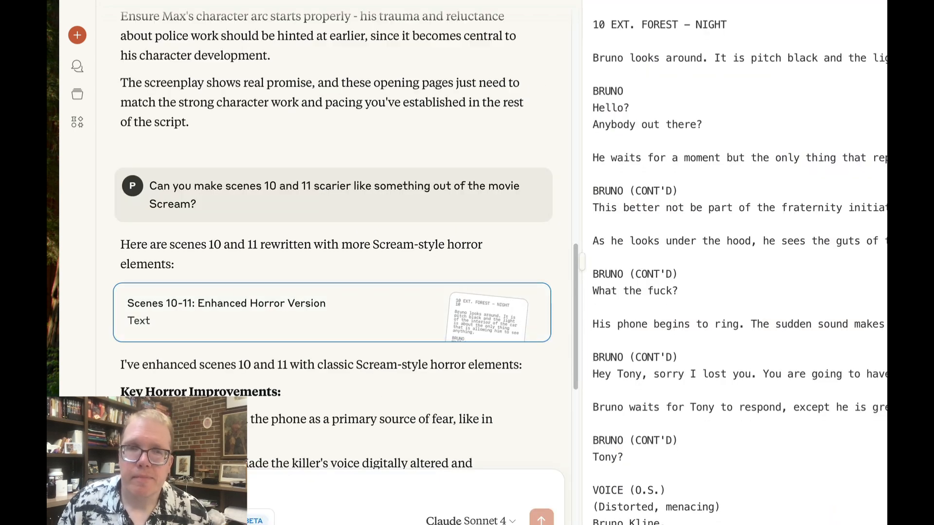
pyautogui.scroll(-3)
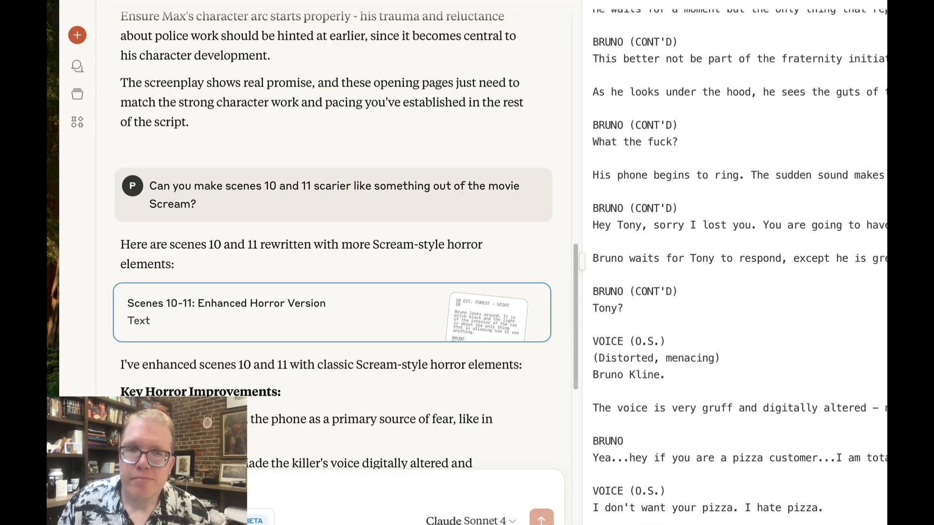
pyautogui.scroll(-3)
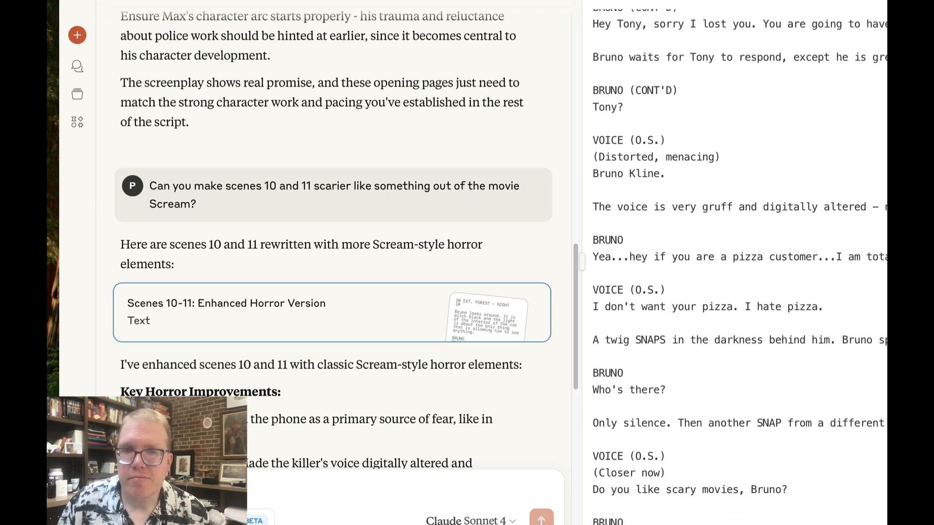
pyautogui.scroll(-3)
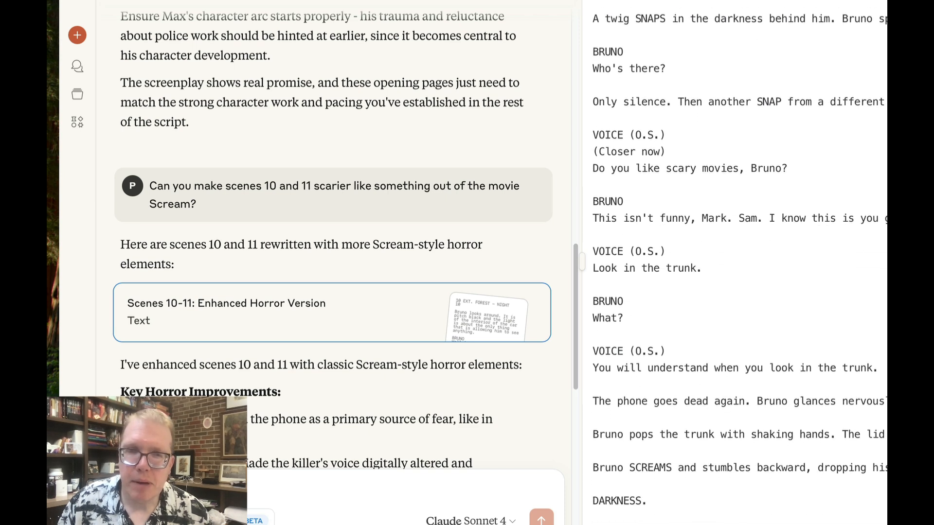
pyautogui.scroll(-3)
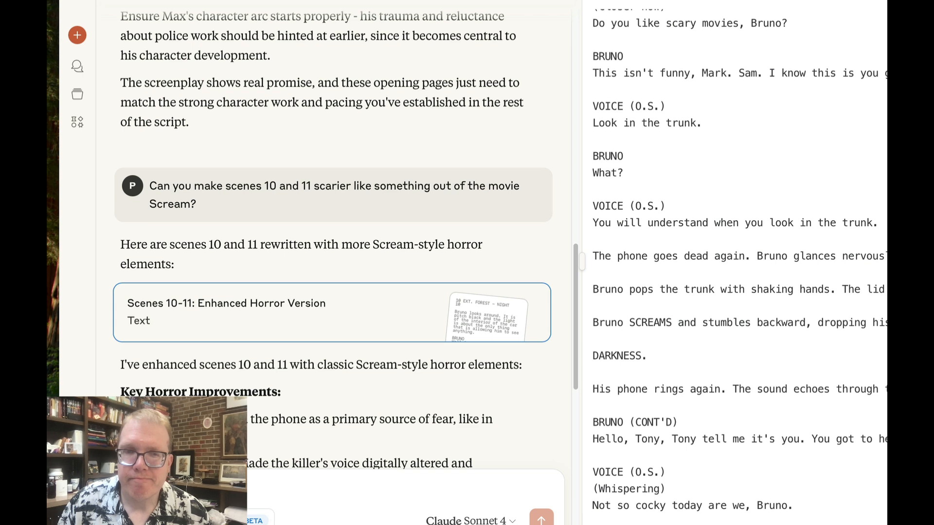
pyautogui.scroll(-3)
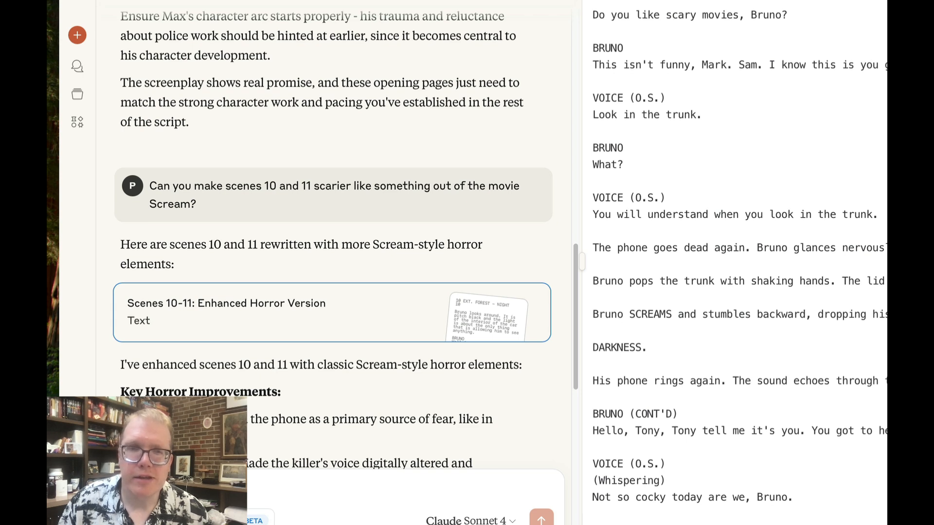
pyautogui.scroll(-3)
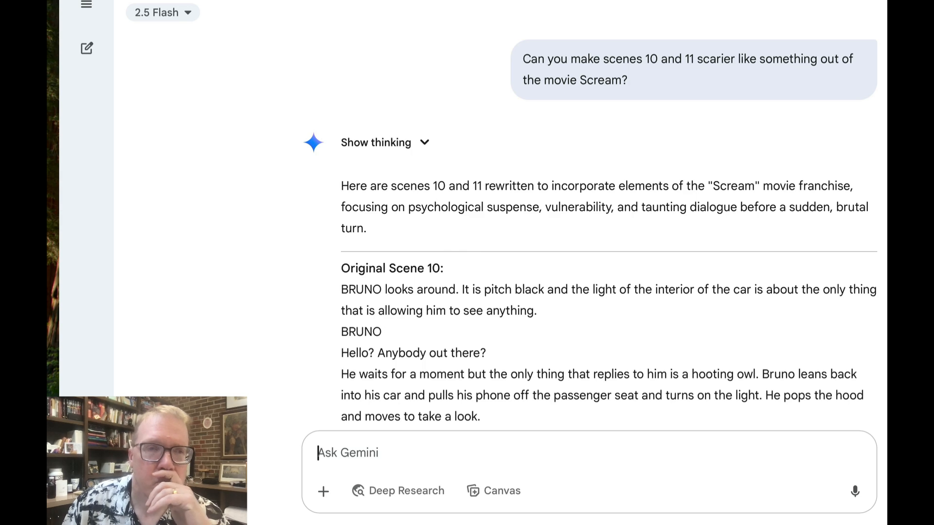
pyautogui.scroll(-3)
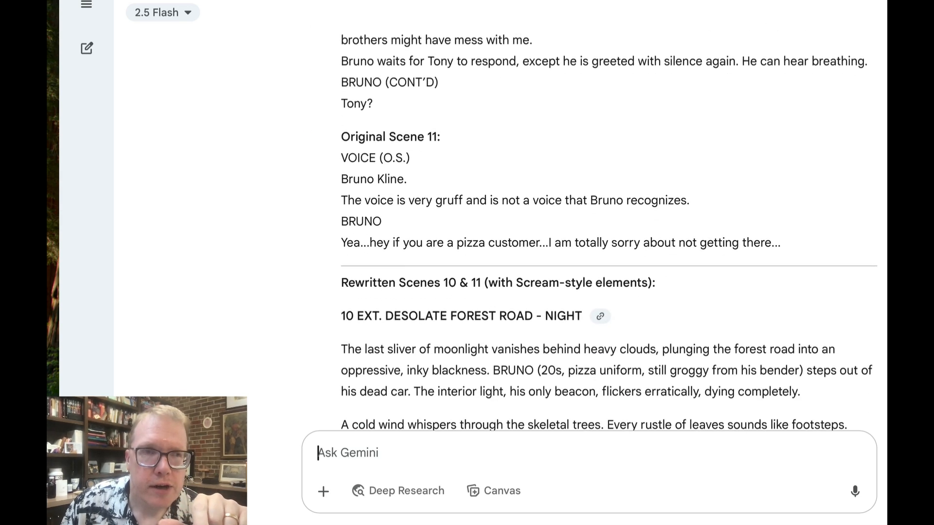
pyautogui.scroll(-3)
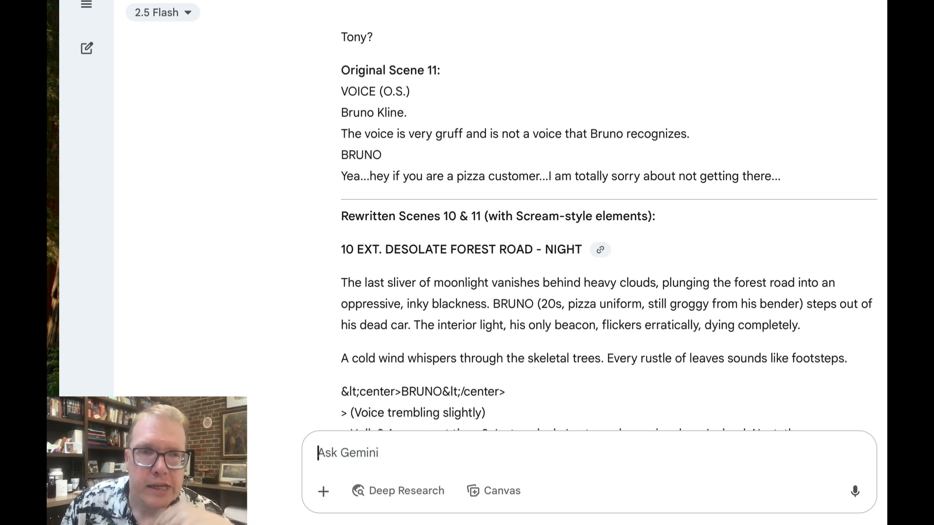
pyautogui.scroll(-3)
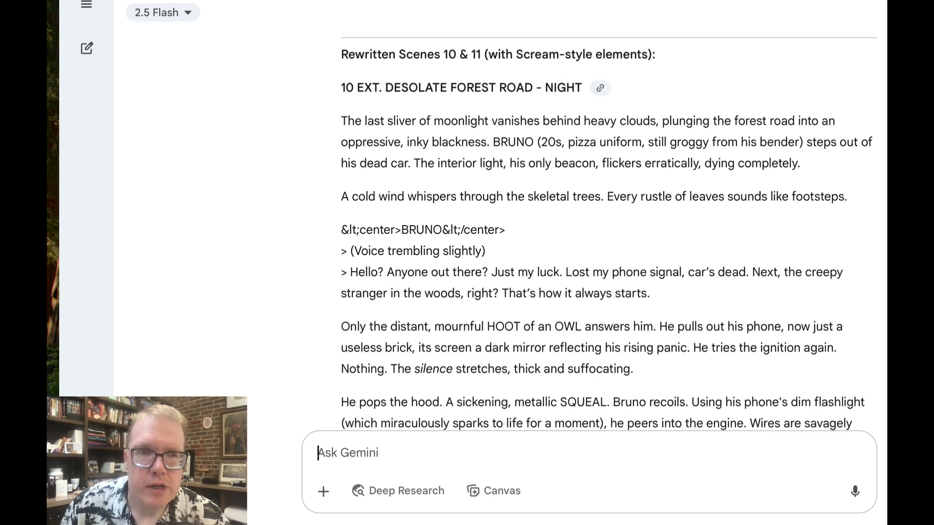
pyautogui.scroll(-3)
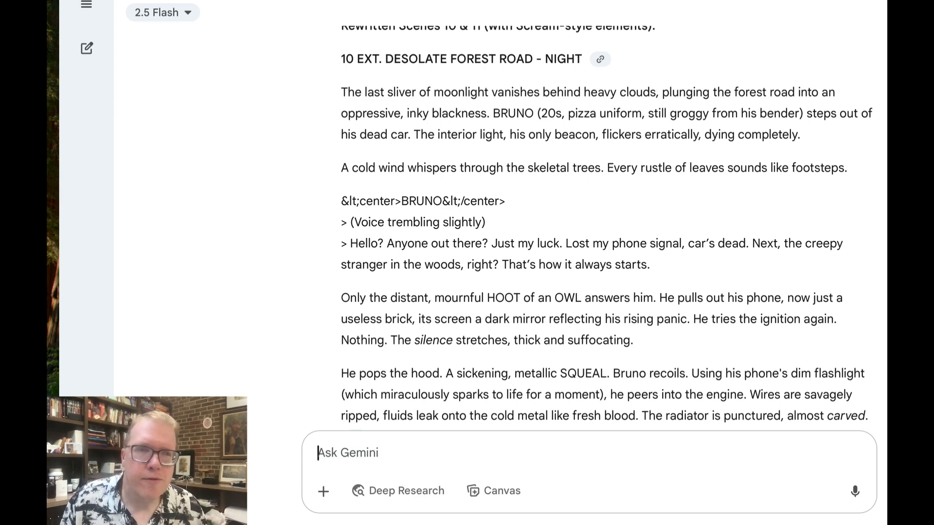
pyautogui.scroll(-3)
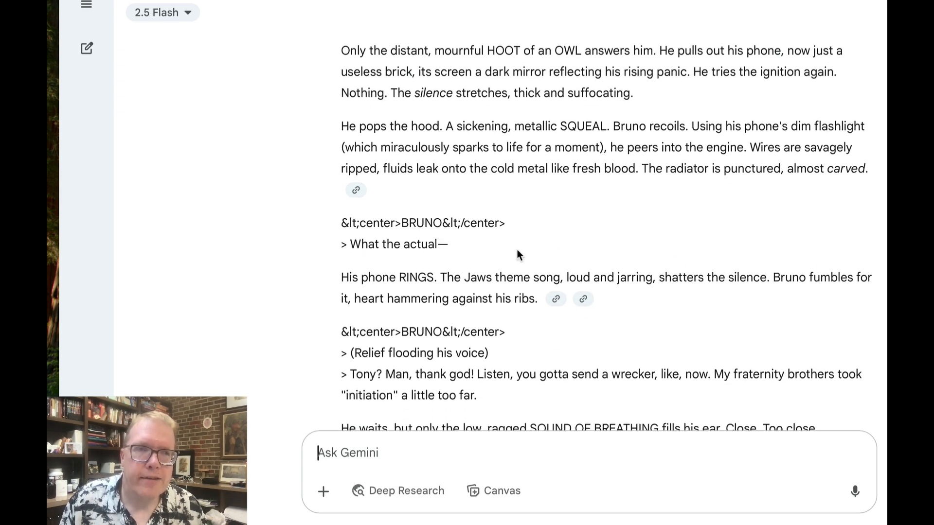
pyautogui.moveTo(460, 246)
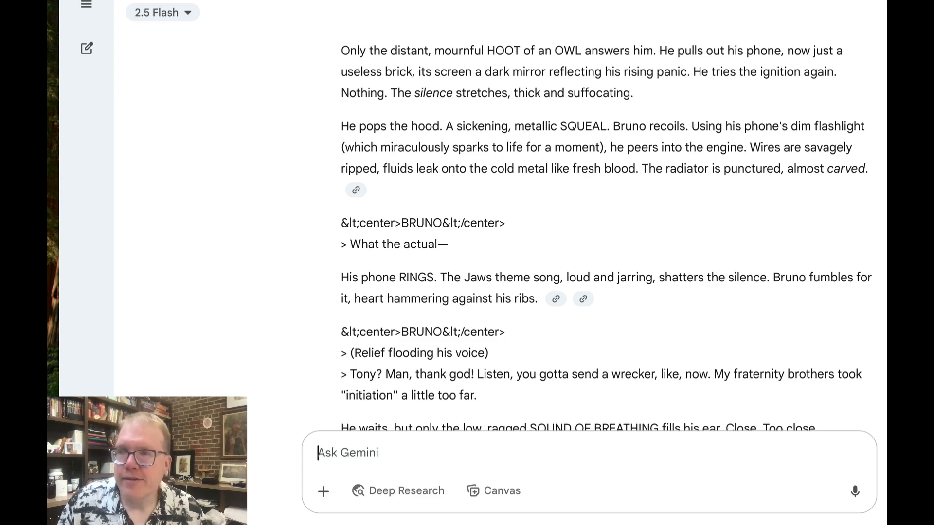
pyautogui.scroll(-3)
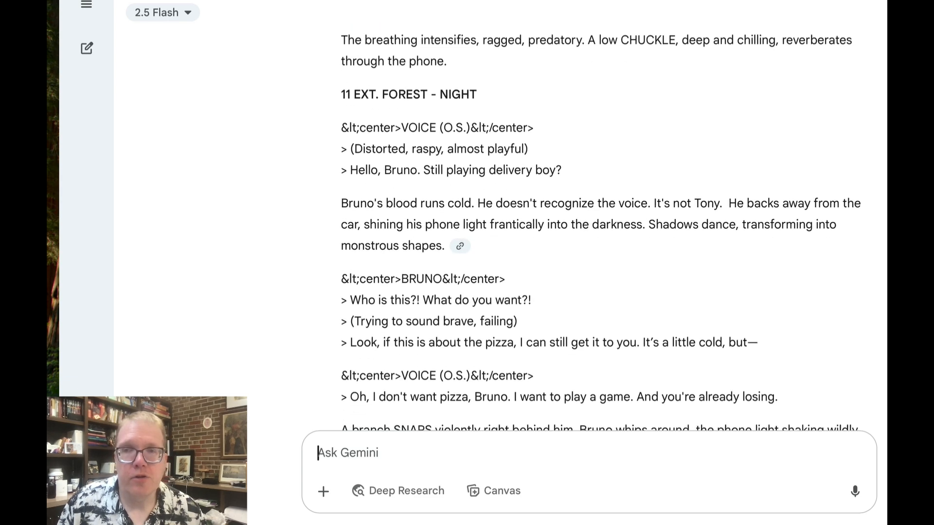
pyautogui.scroll(-3)
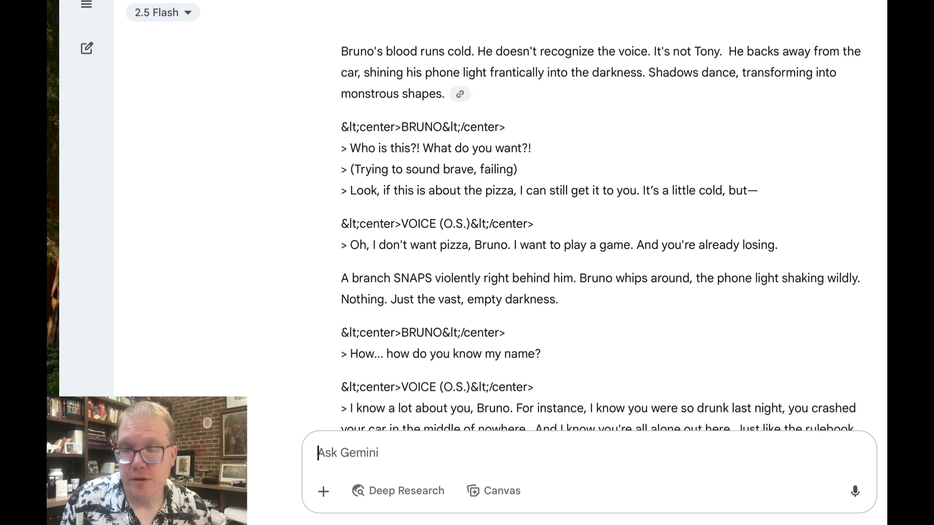